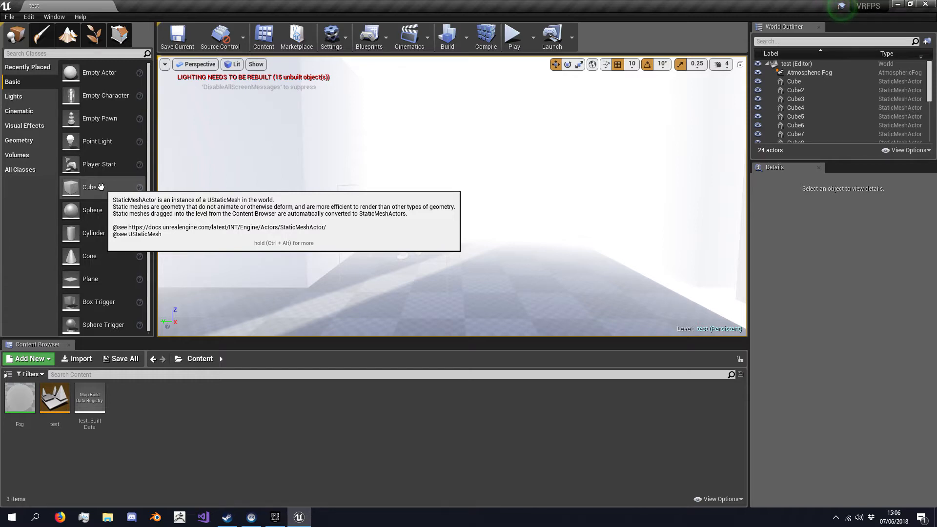
mouse_move(572, 223)
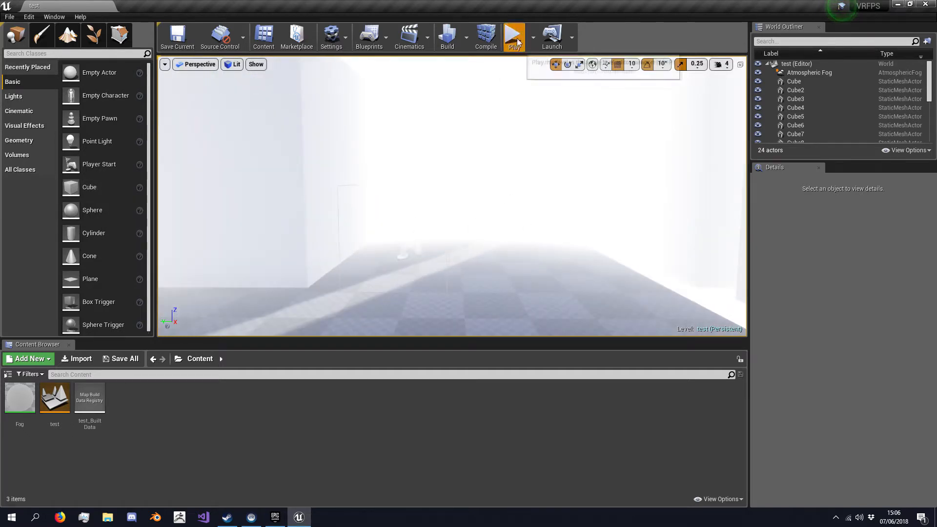
Step: Play a live preview of the level to check the current fog, then stop it
left_click(513, 37)
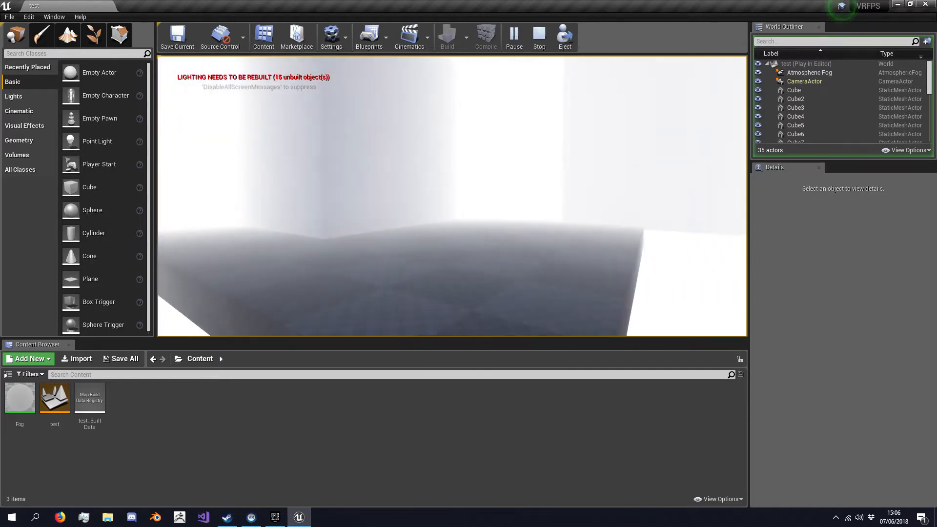
left_click(537, 36)
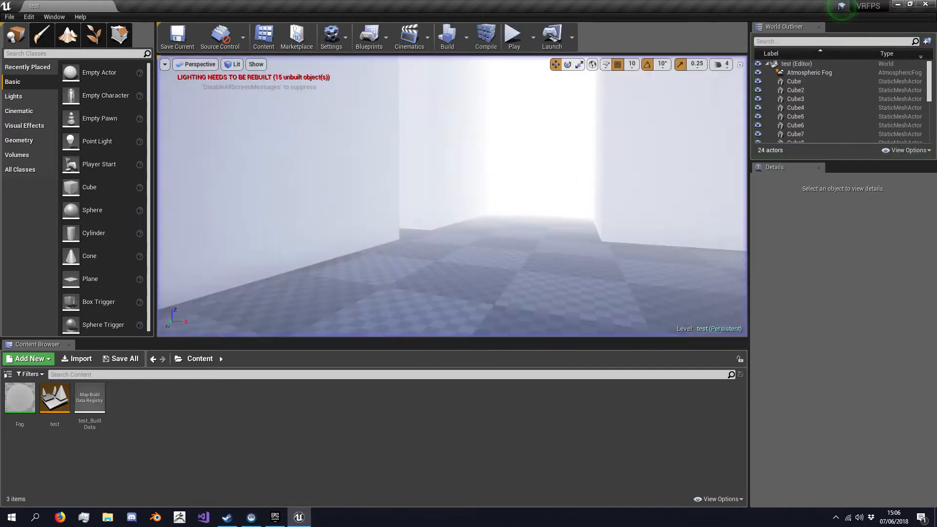
right_click(54, 398)
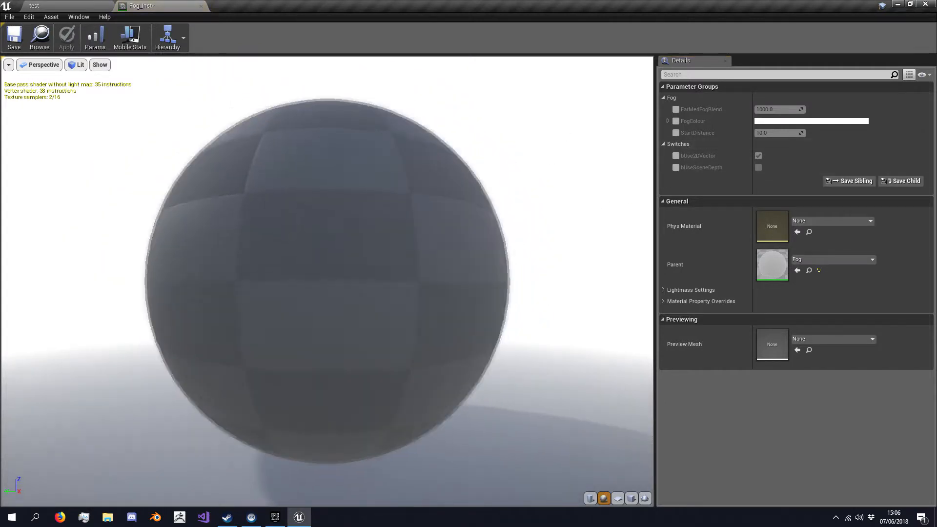
Step: Override FarMedFogBlend to 5000 and FogColour to blue in the fog instance
left_click(675, 110)
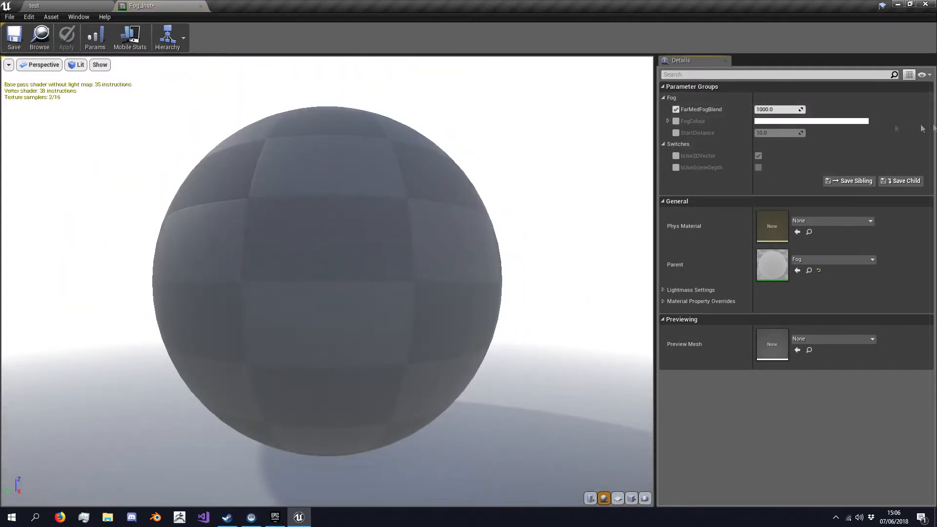
left_click(777, 110)
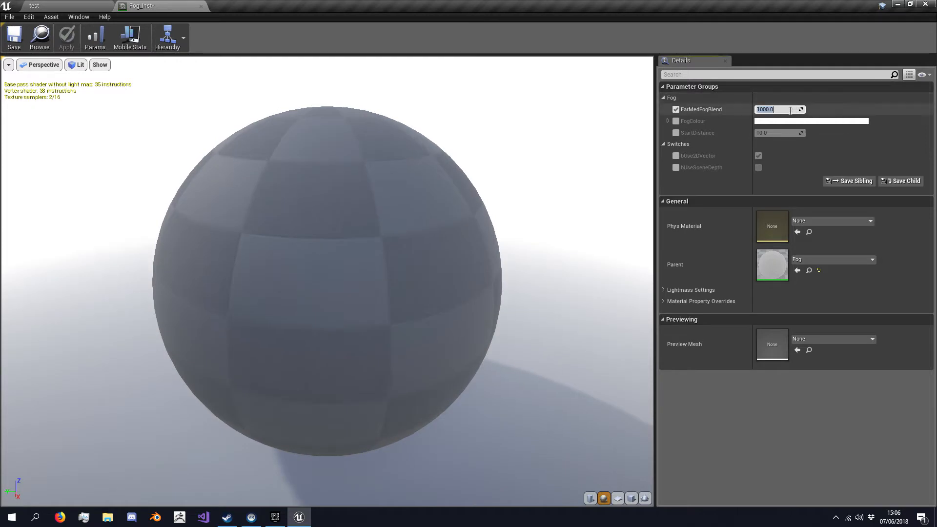
type("5000.0")
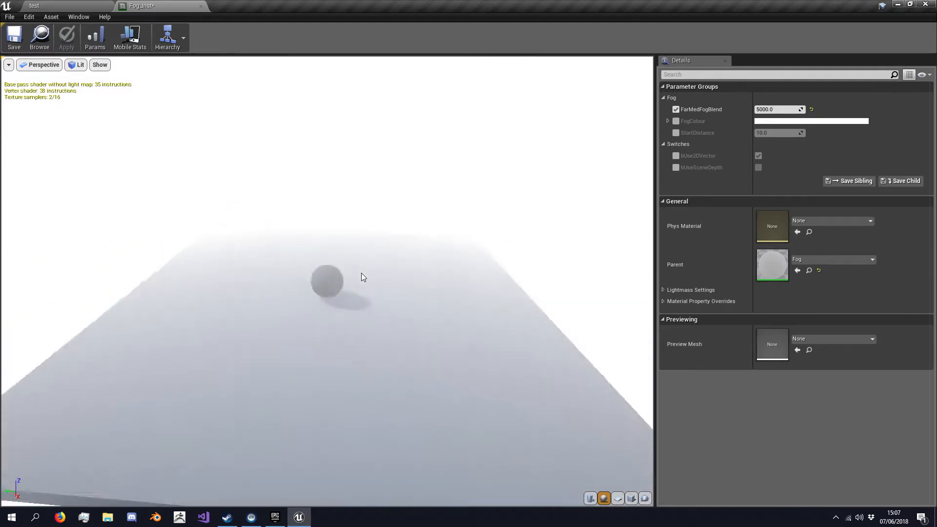
left_click(675, 109)
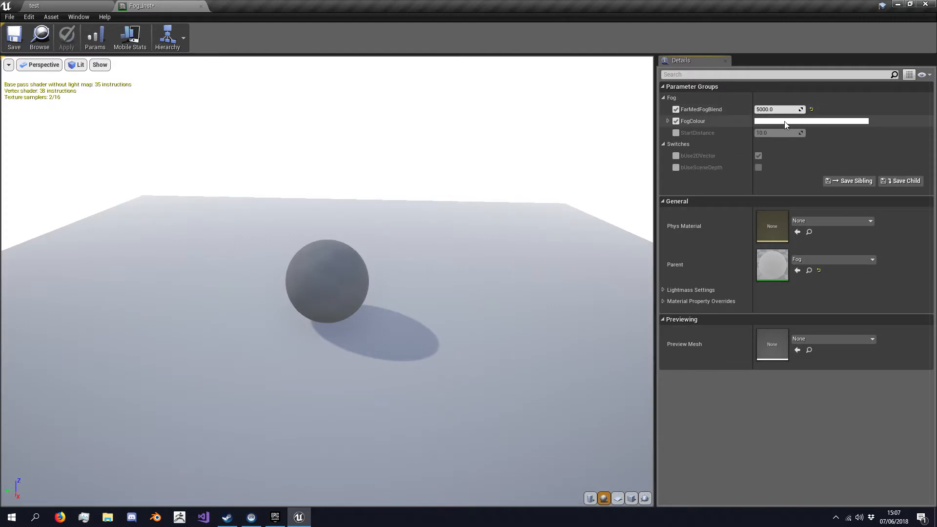
left_click(811, 120)
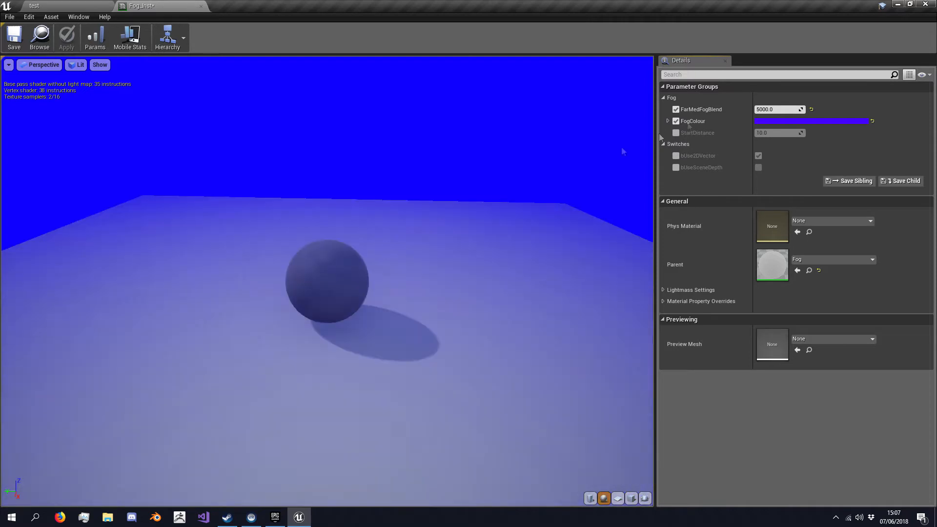
Step: Override the StartDistance parameter and set it to 5000
left_click(676, 133)
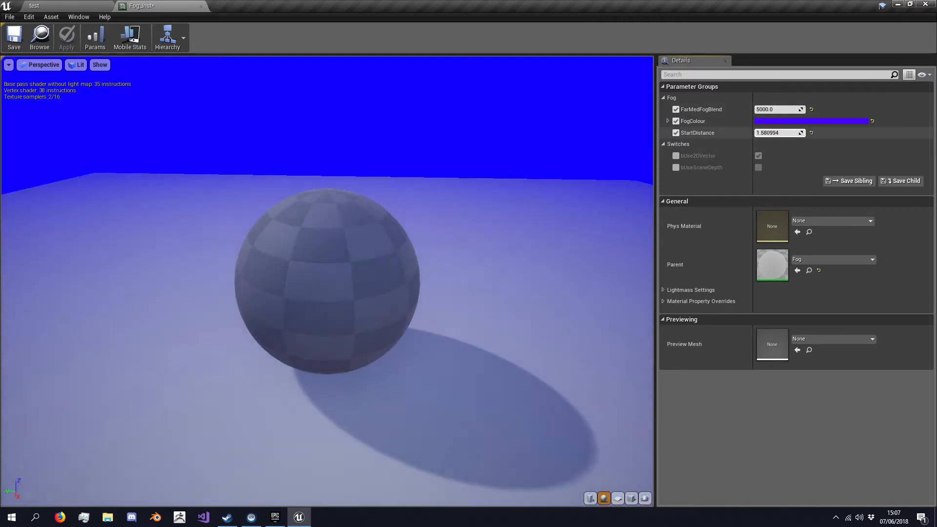
left_click_drag(777, 132, 783, 132)
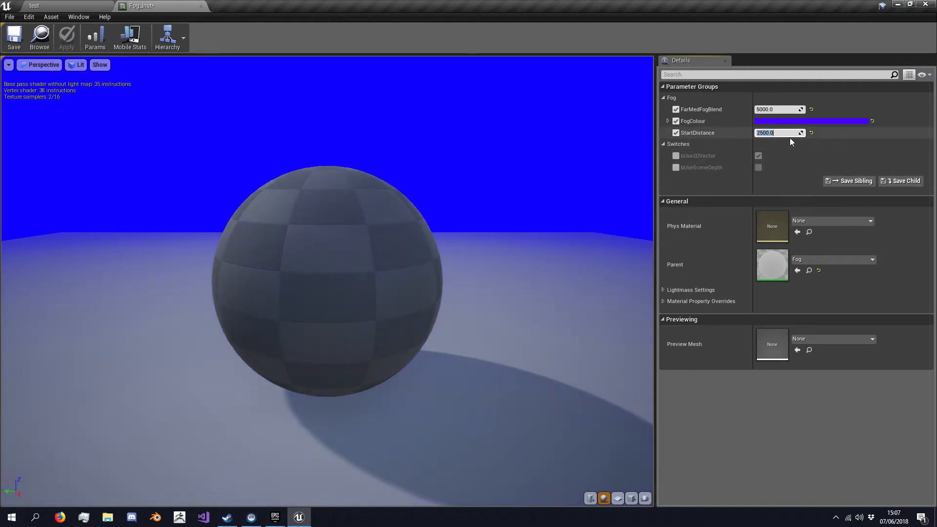
type("5000.0")
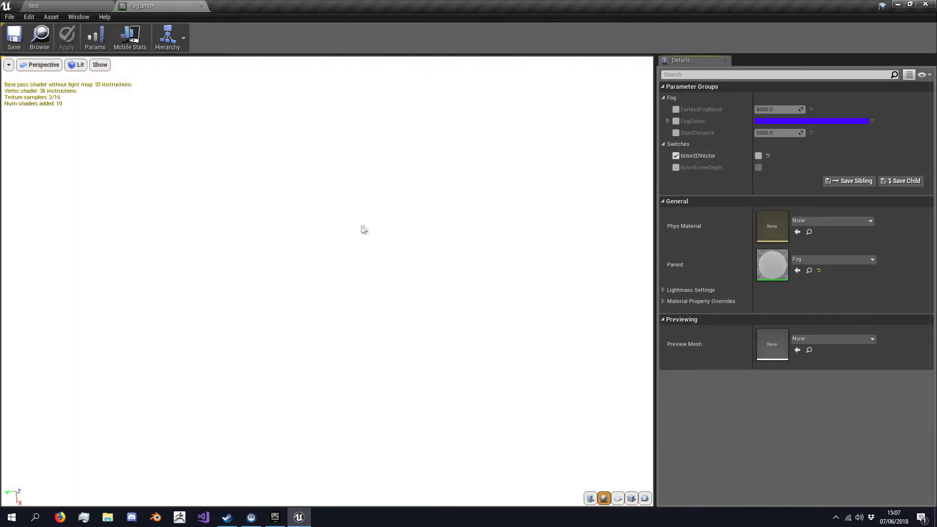
mouse_move(285, 284)
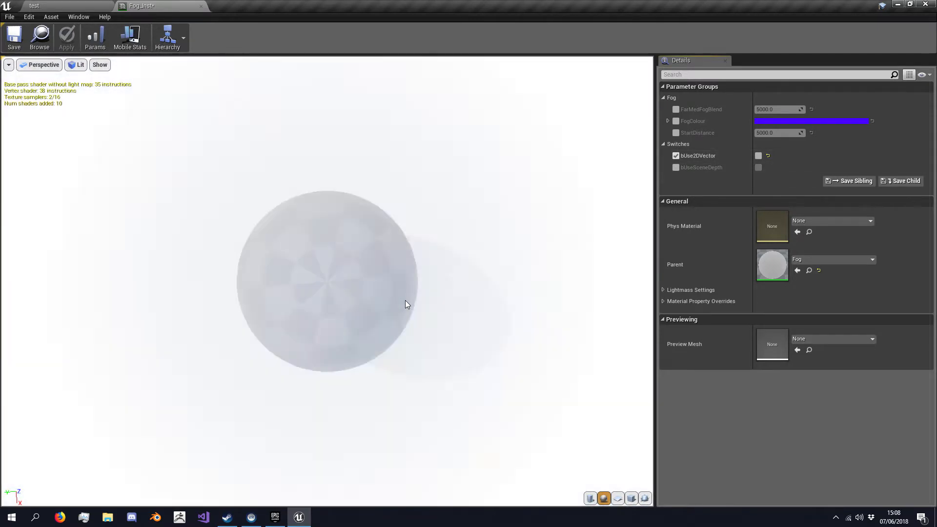
Step: Enable the bUse2DVector switch override and turn its value on
left_click(758, 157)
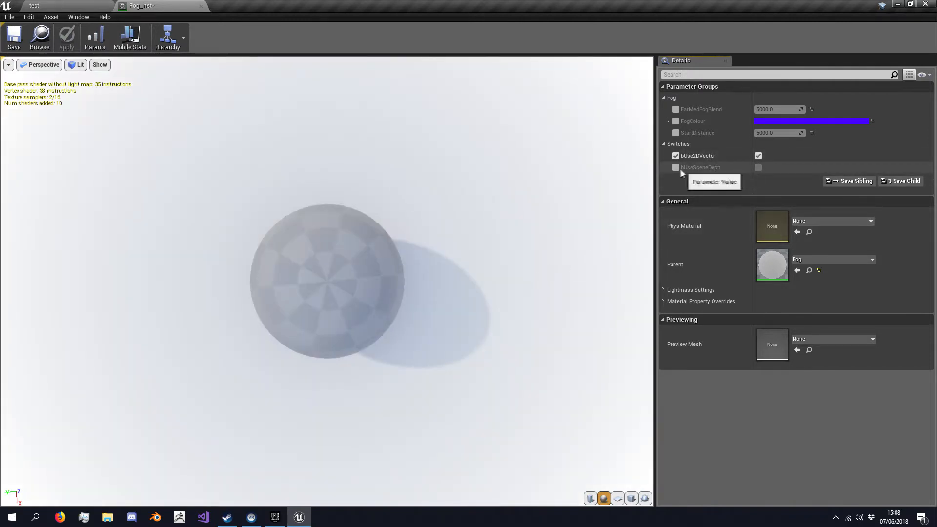
left_click(676, 167)
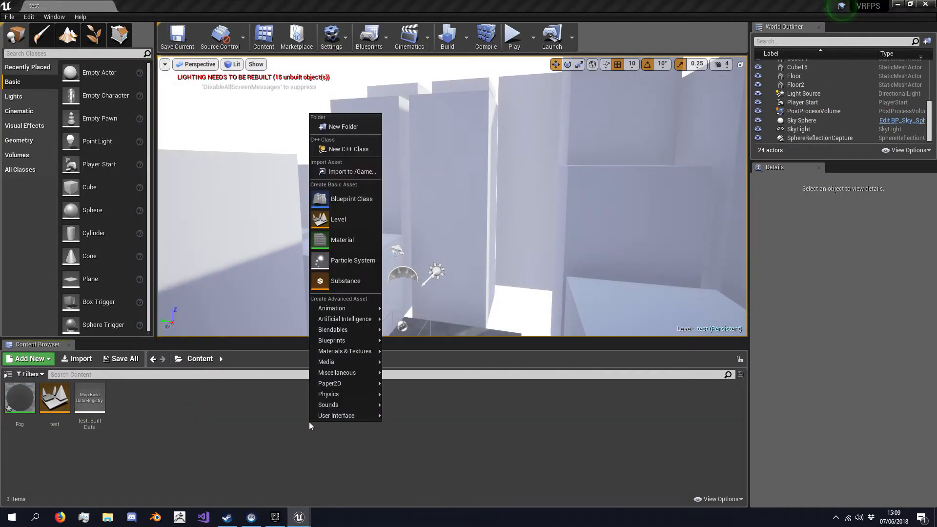
Step: Create a new material asset named FogTut and open it in the material editor
left_click(342, 240)
type("FogMat")
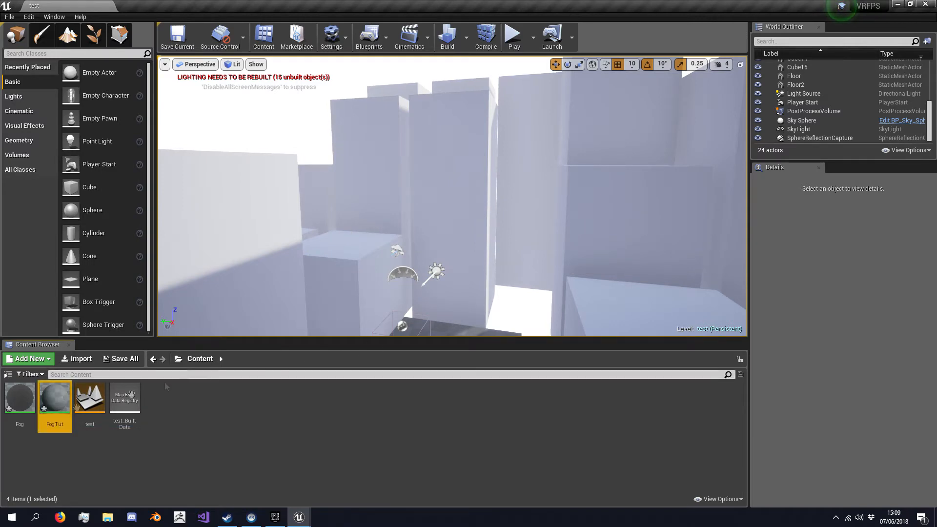
double_click(54, 397)
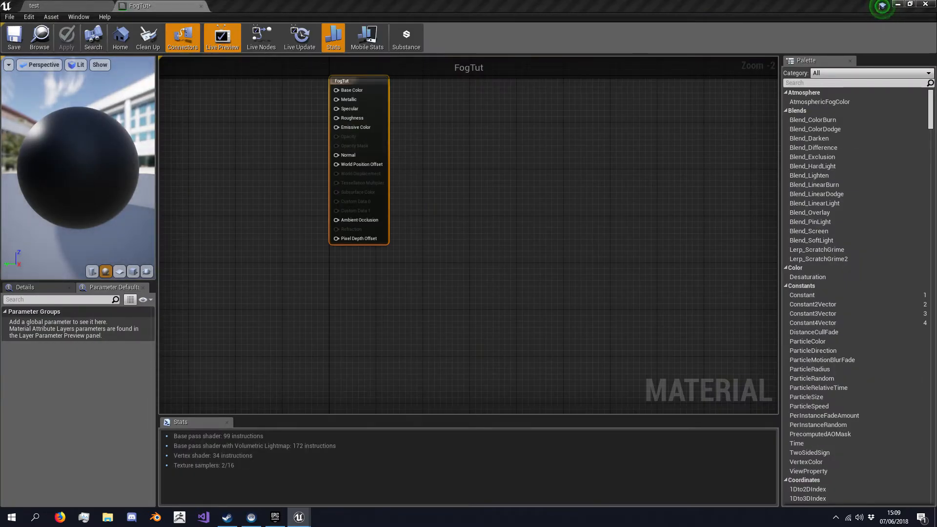
Step: Add a vector parameter named FogColour with a white default colour beside the output node
left_click_drag(341, 81, 525, 142)
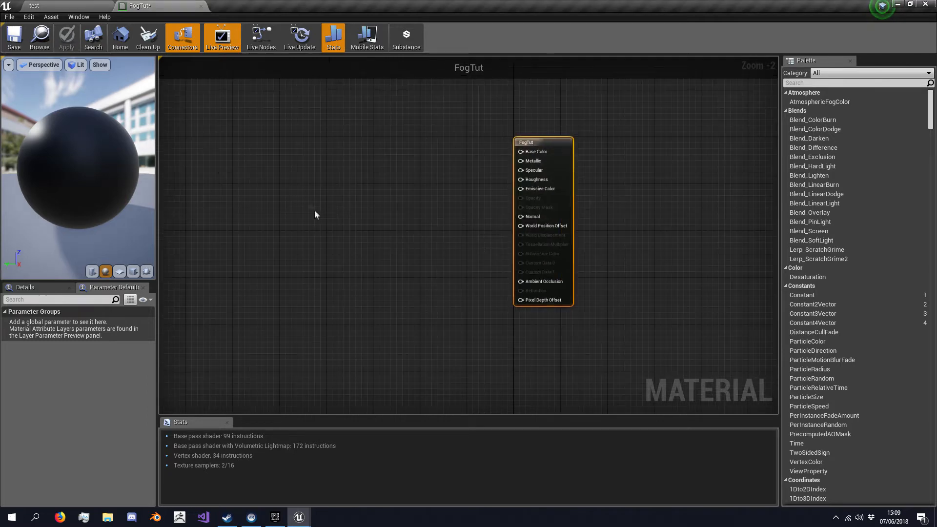
mouse_move(285, 185)
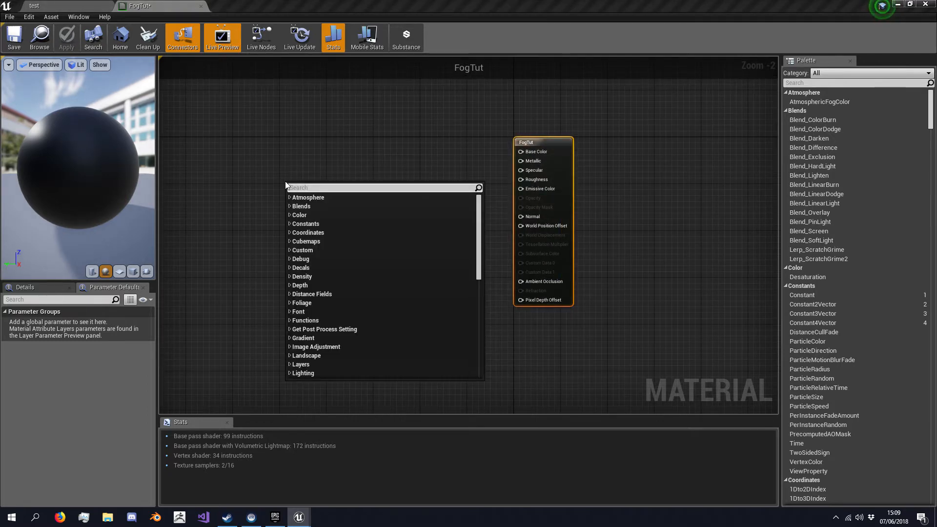
left_click(264, 184)
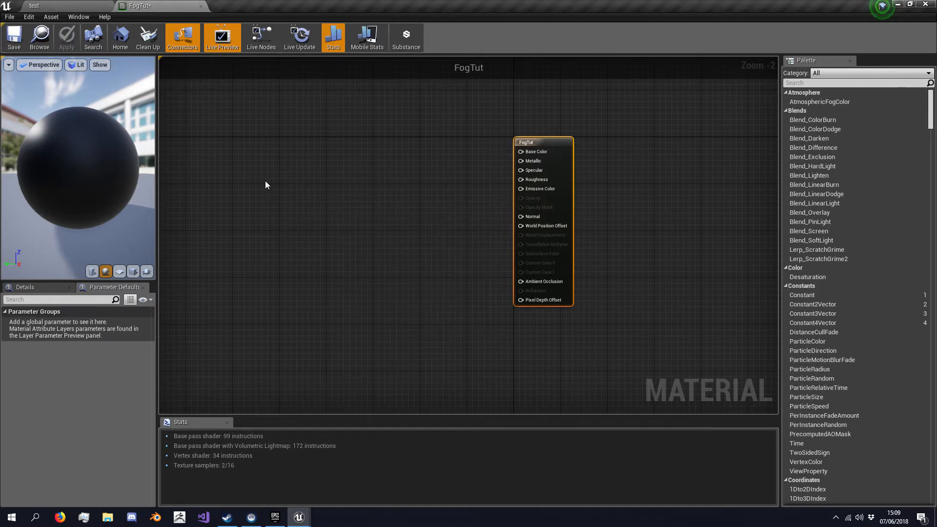
left_click(66, 38)
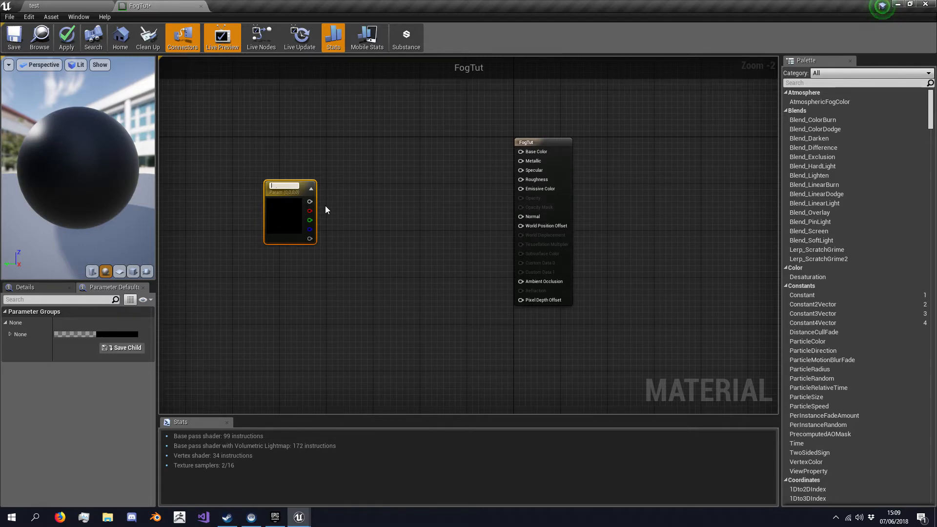
type("FogColour")
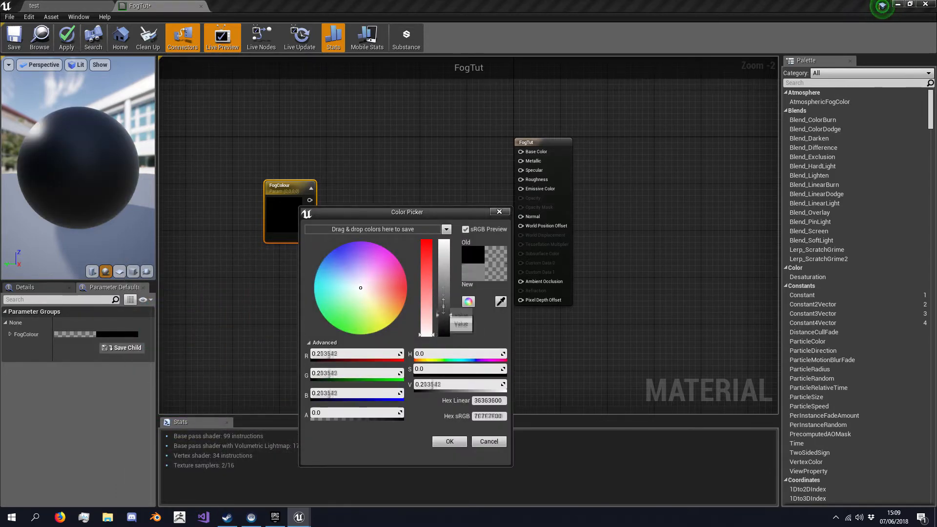
left_click(449, 441)
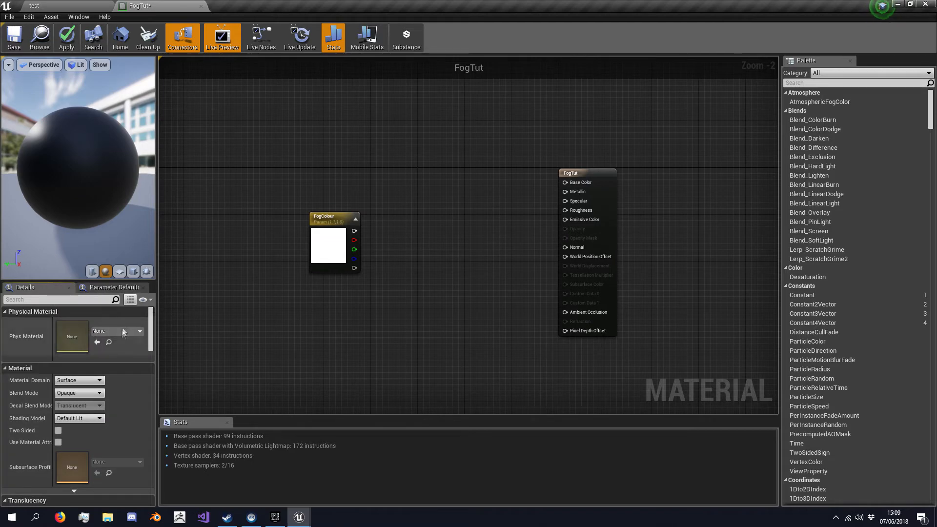
mouse_move(78, 381)
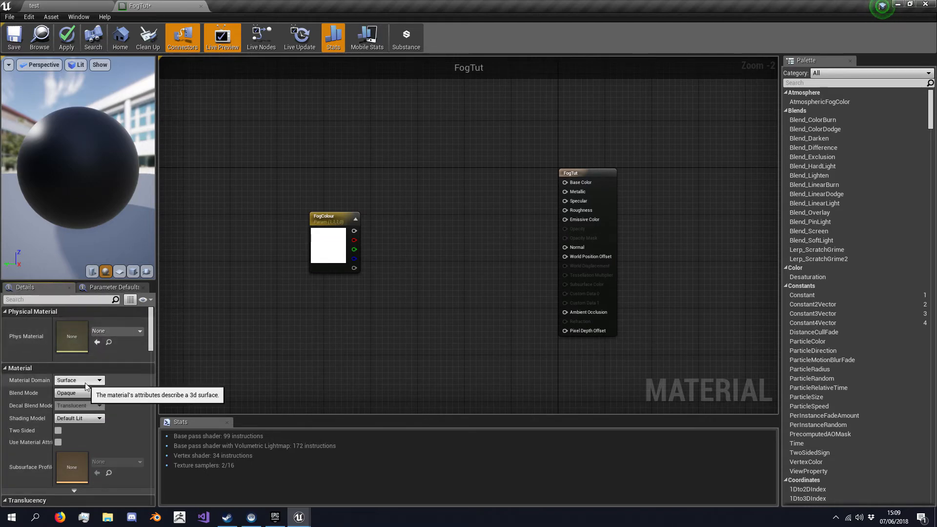
Step: Set FogTut's material domain to Post Process and apply the changes
left_click(79, 380)
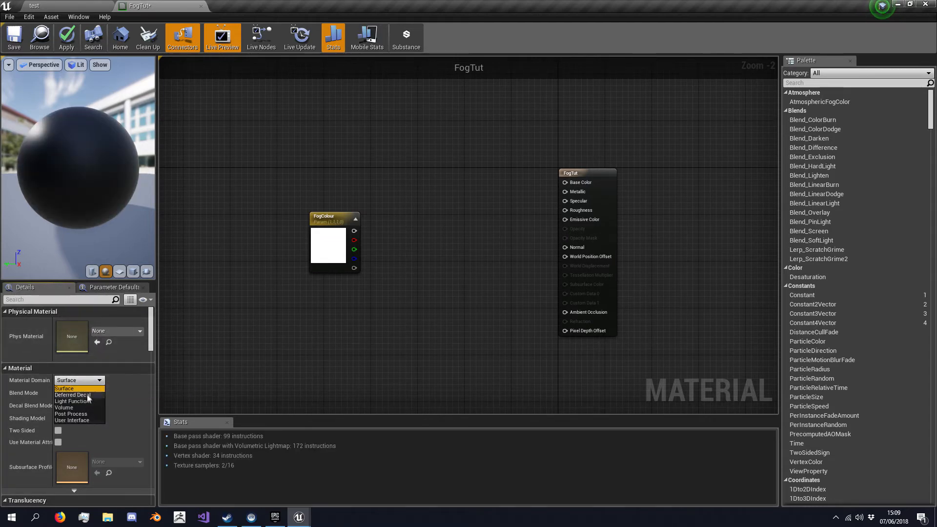
left_click(71, 414)
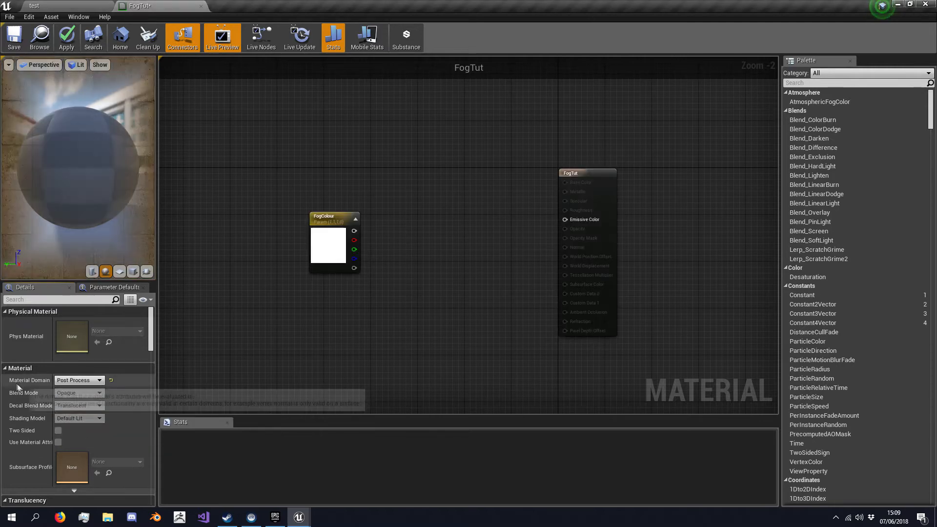
left_click(67, 37)
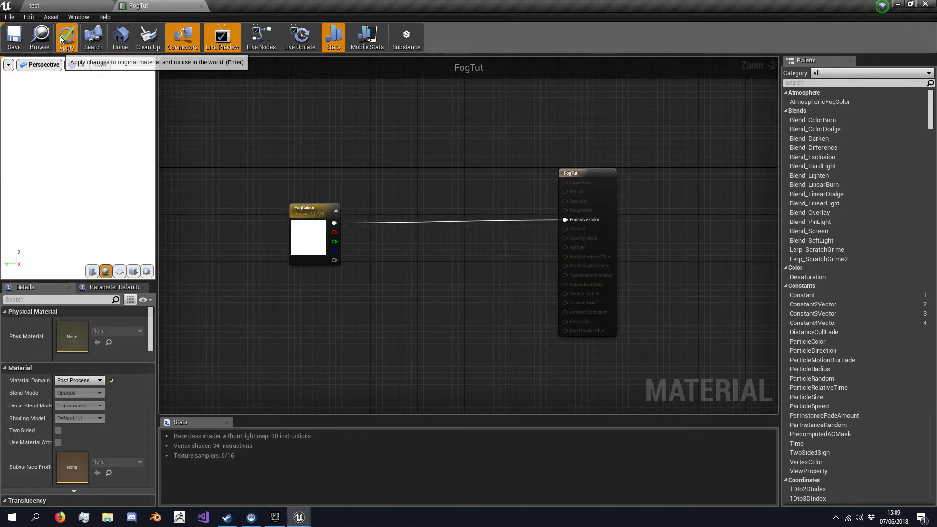
left_click(66, 37)
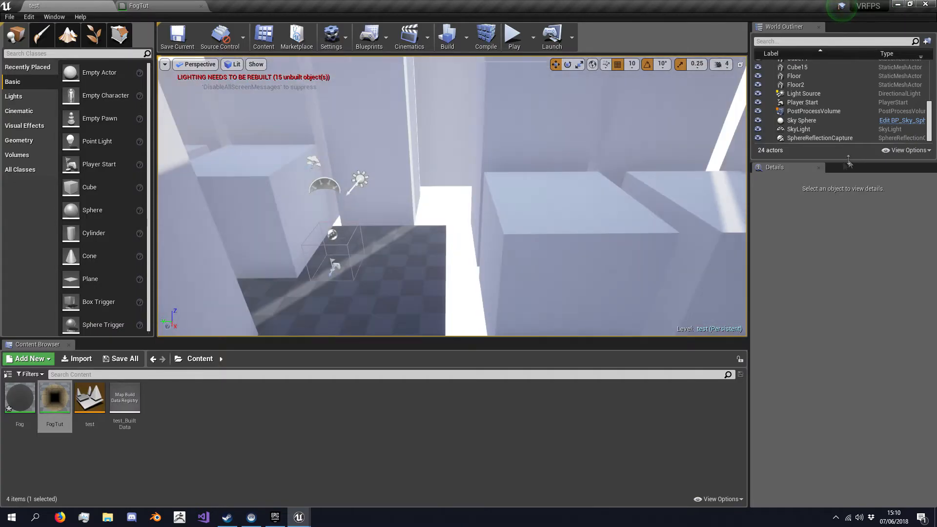
Step: Return to the FogTut material editor from the level tab
left_click(814, 111)
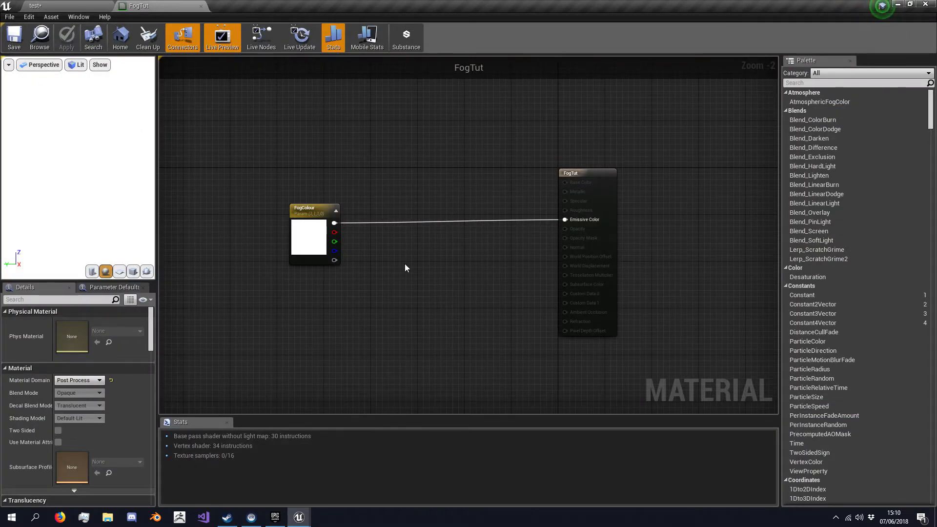
mouse_move(410, 274)
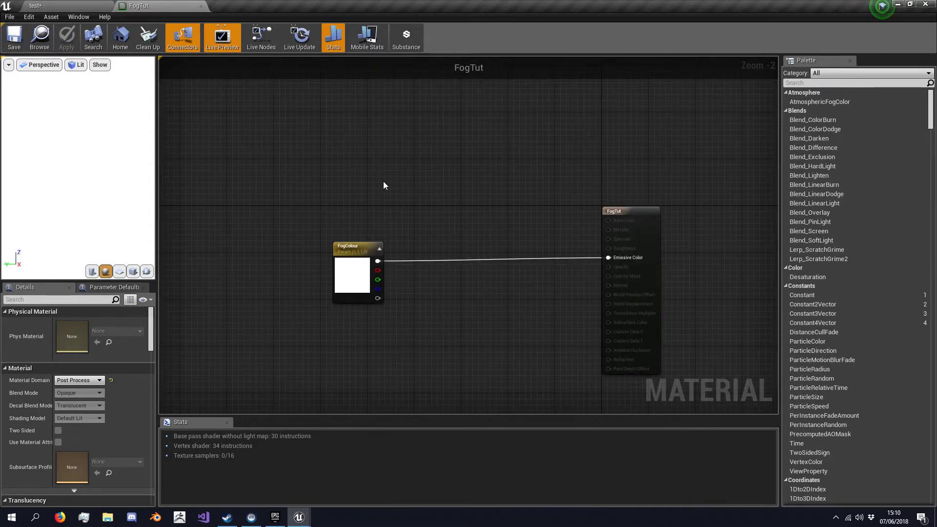
Step: Add a SceneTexture node and set its Scene Texture Id to PostProcessInput0
type("scenete")
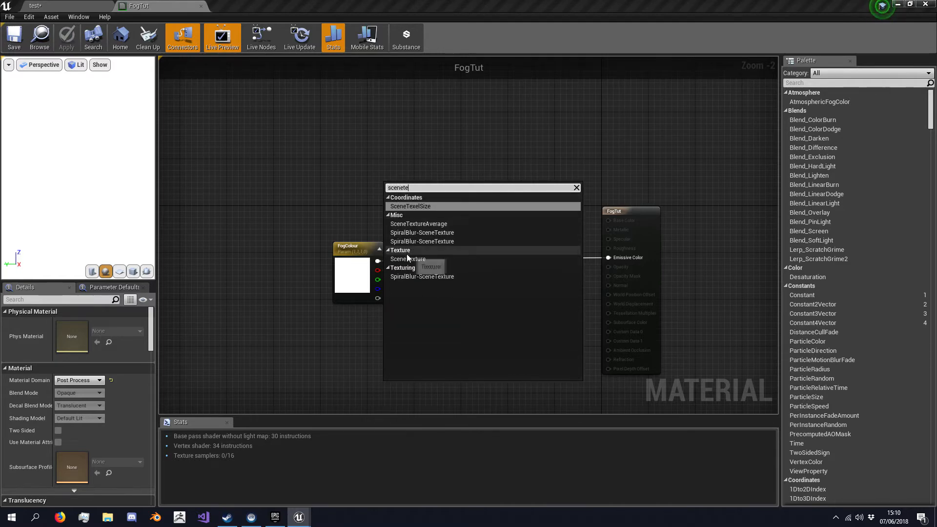
left_click(408, 259)
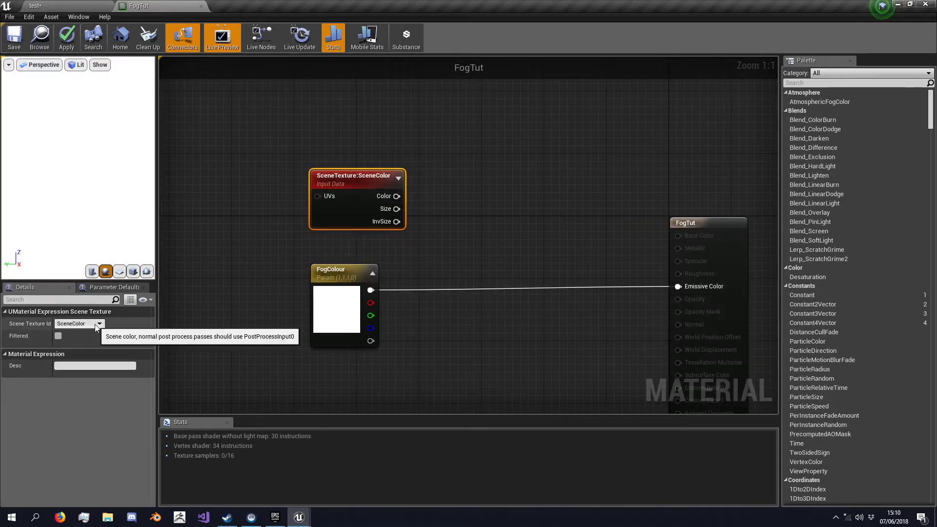
left_click(98, 323)
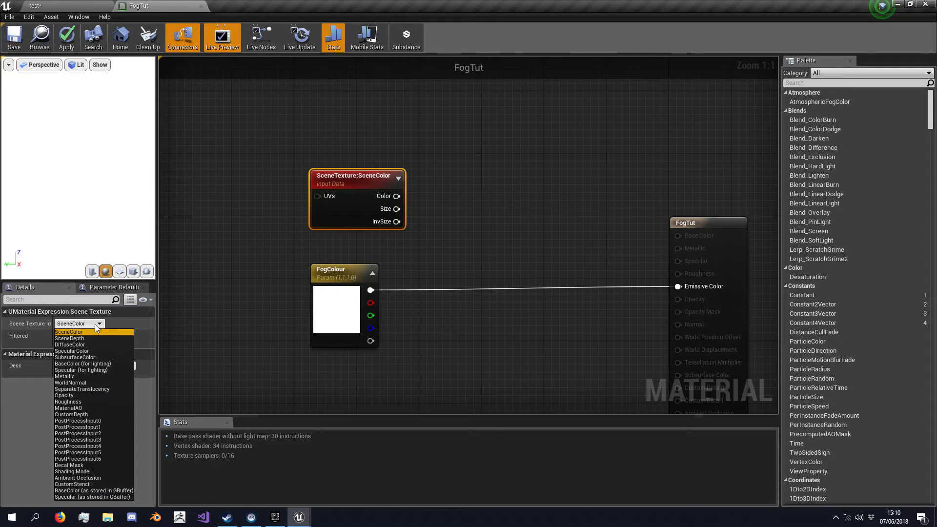
mouse_move(78, 421)
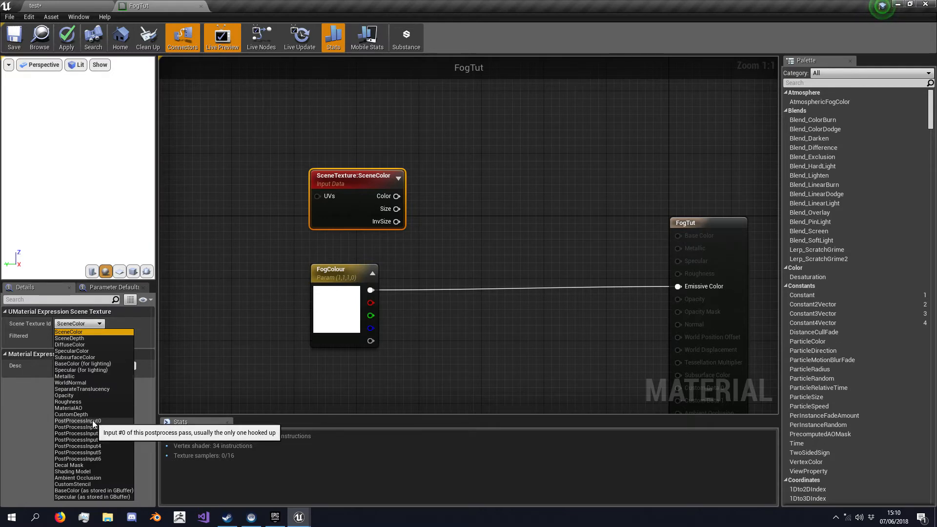
left_click(77, 421)
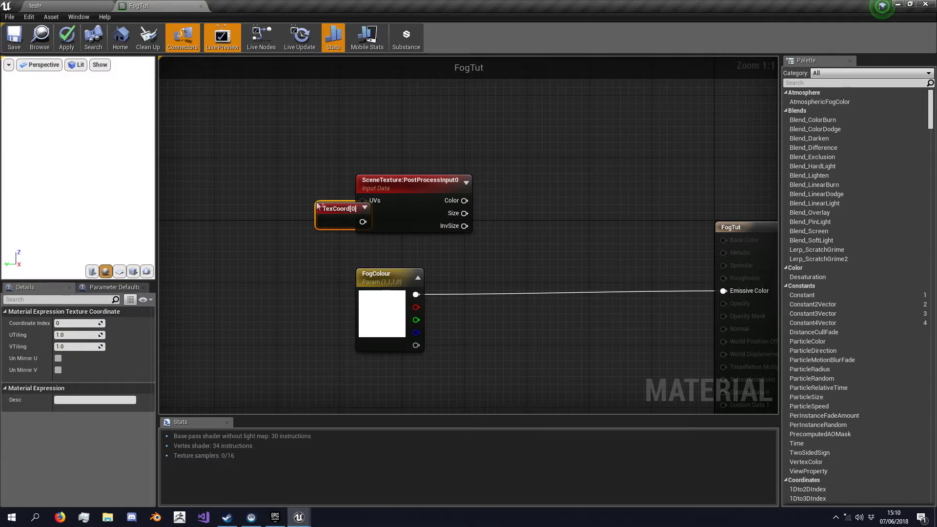
Step: Wire TexCoord[0] into the scene texture's UVs input and tidy the node positions
left_click_drag(341, 216, 290, 187)
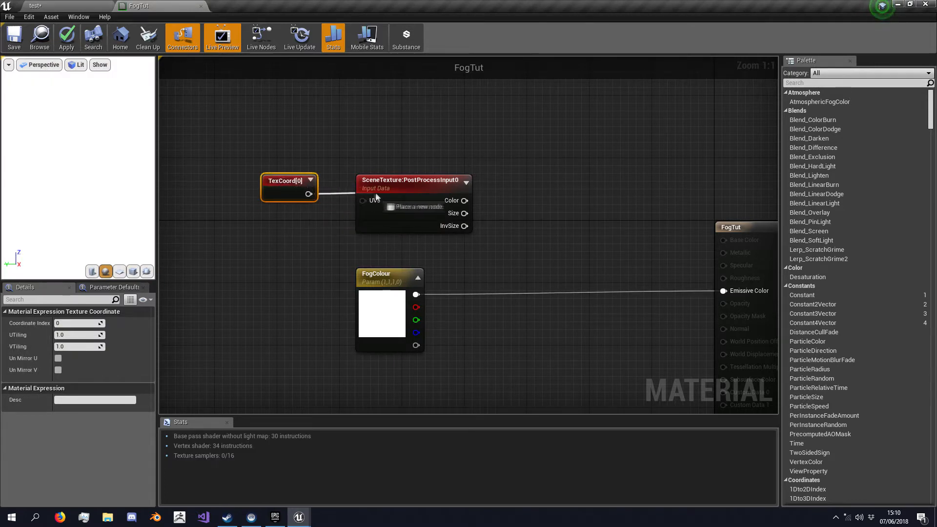
left_click_drag(290, 185, 311, 194)
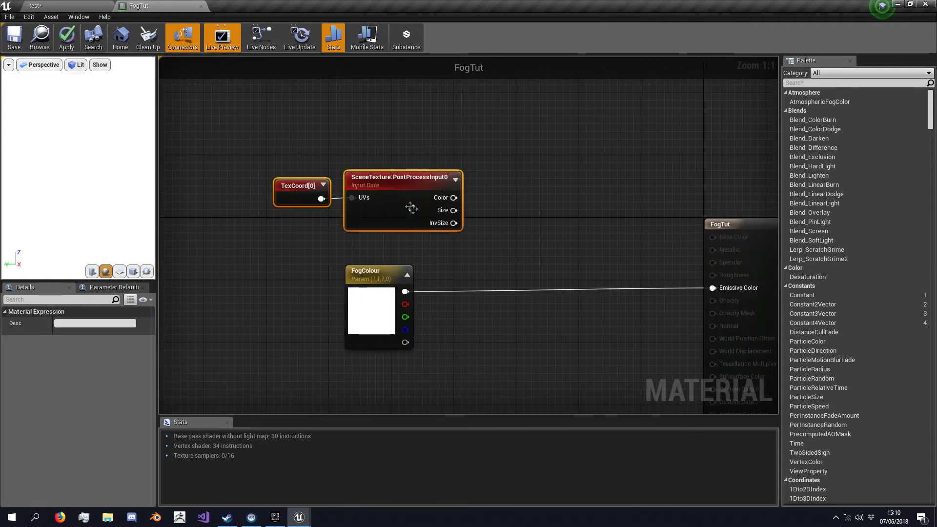
Step: Feed the scene texture Color into a ComponentMask keeping the R, G and B channels
left_click_drag(411, 207, 357, 130)
type("mask")
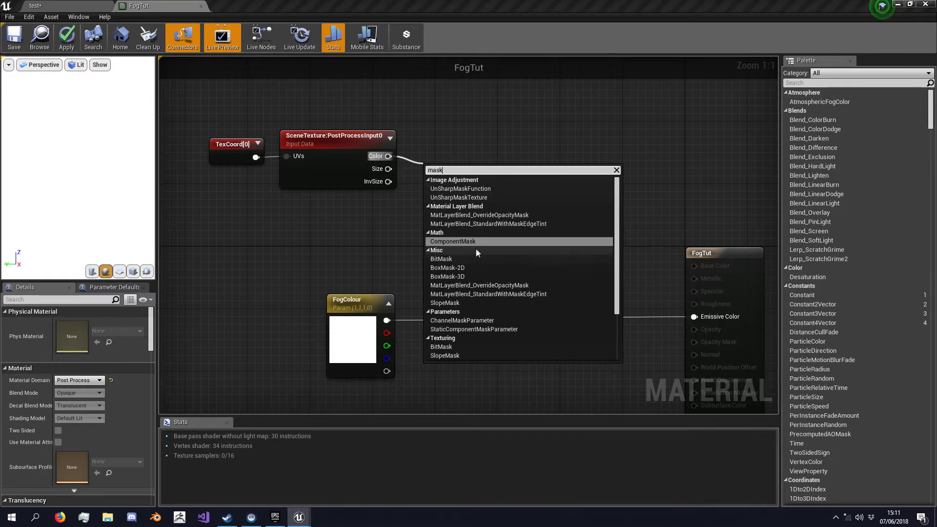
left_click(452, 241)
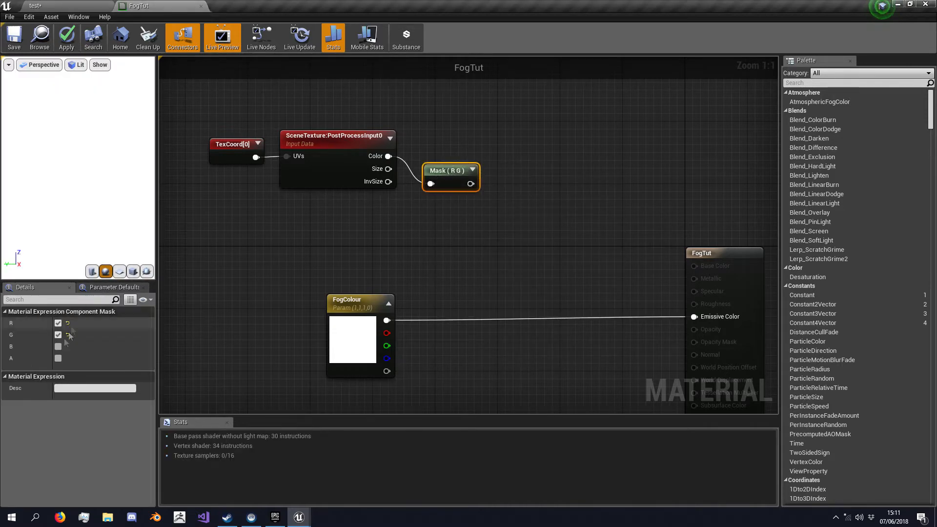
left_click(58, 347)
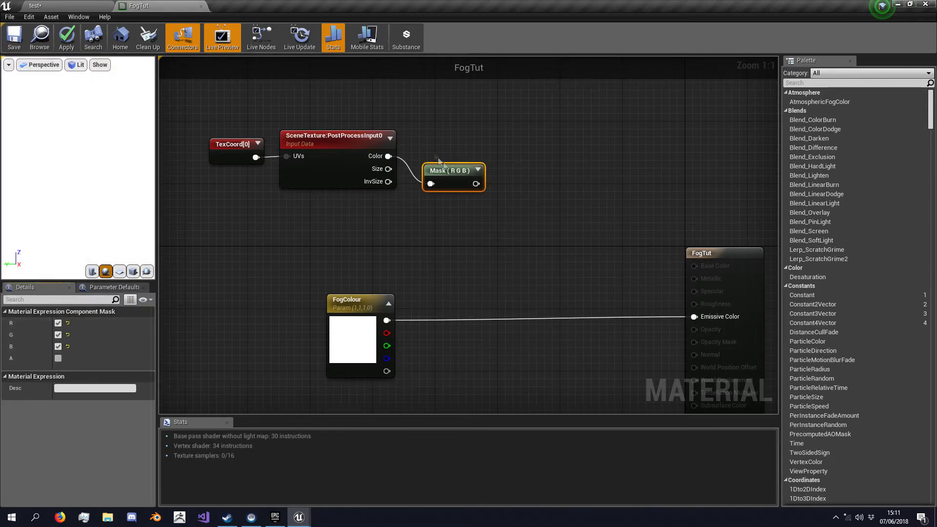
left_click_drag(453, 170, 442, 144)
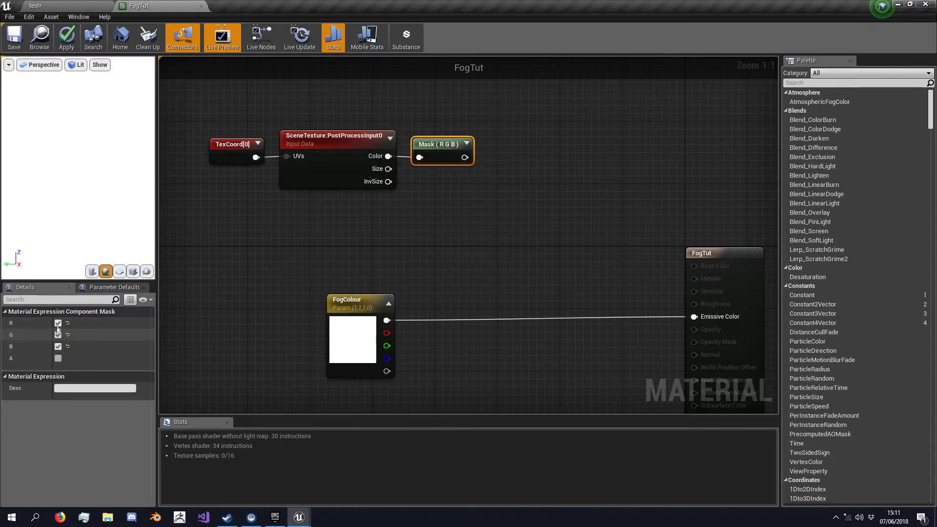
left_click(58, 335)
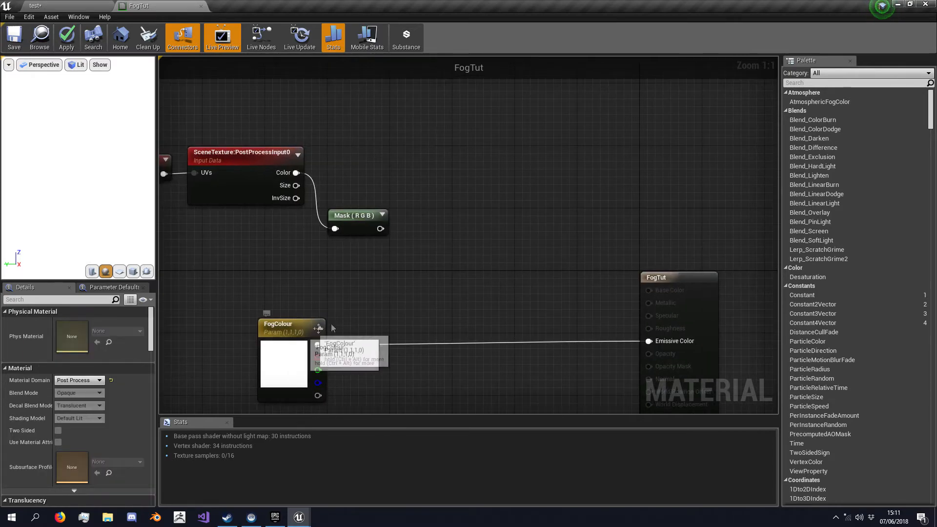
Step: Add a LinearInterpolate node from the mask output to blend scene colour with FogColour
left_click_drag(379, 228, 421, 297)
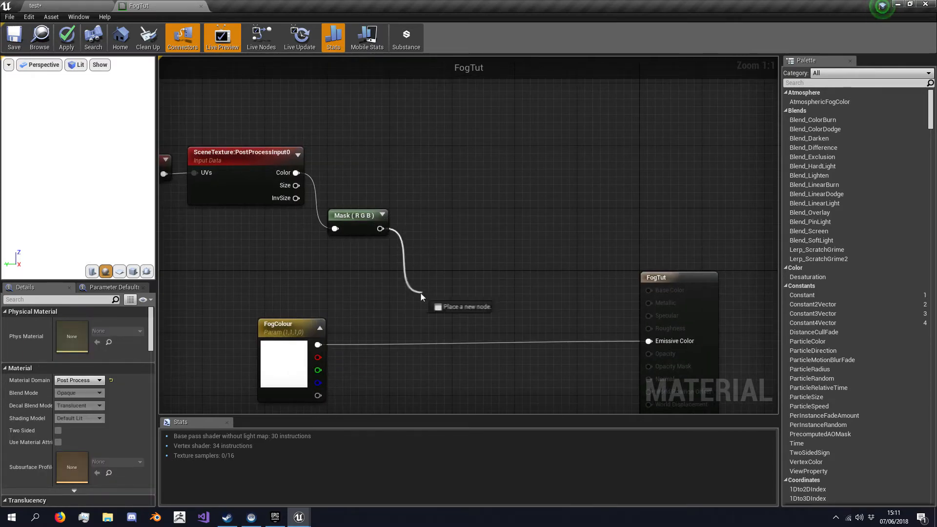
type("lerp")
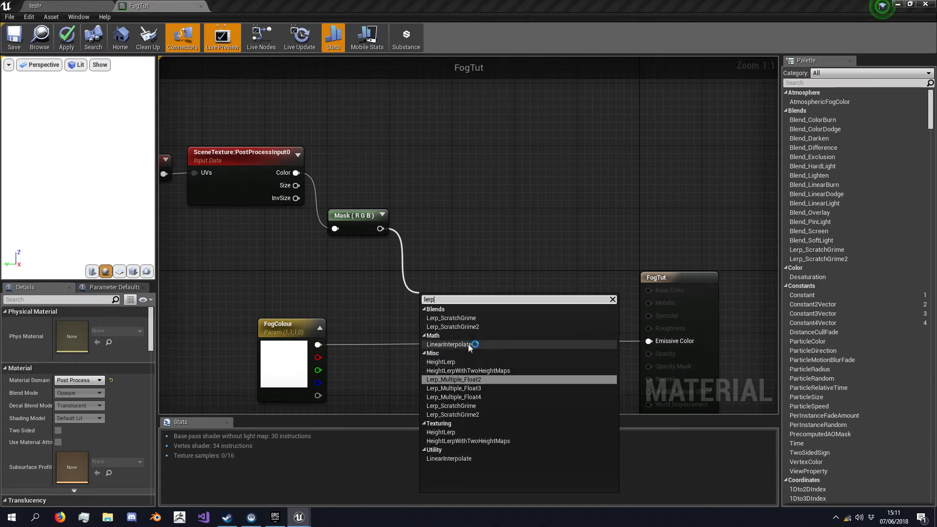
left_click(449, 344)
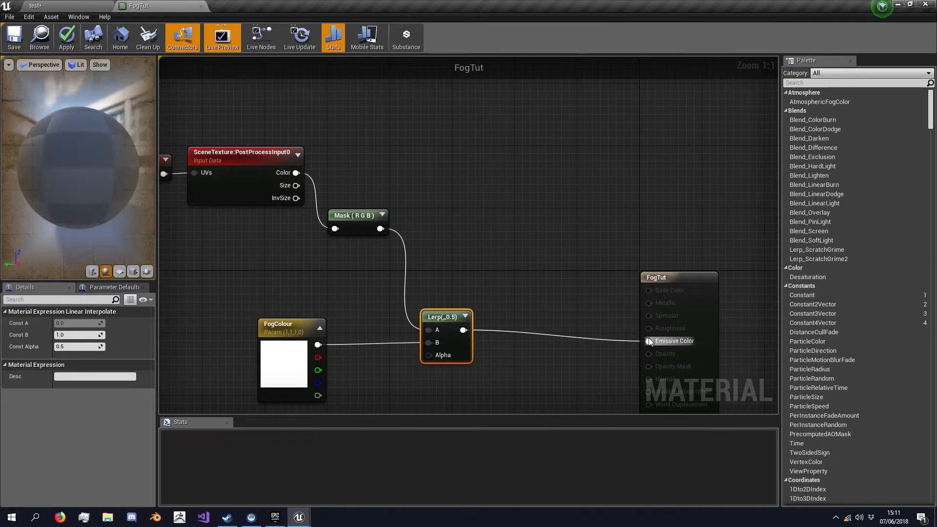
Step: Apply the FogTut changes, check the level's post-process volume, and return to the material graph
left_click(66, 37)
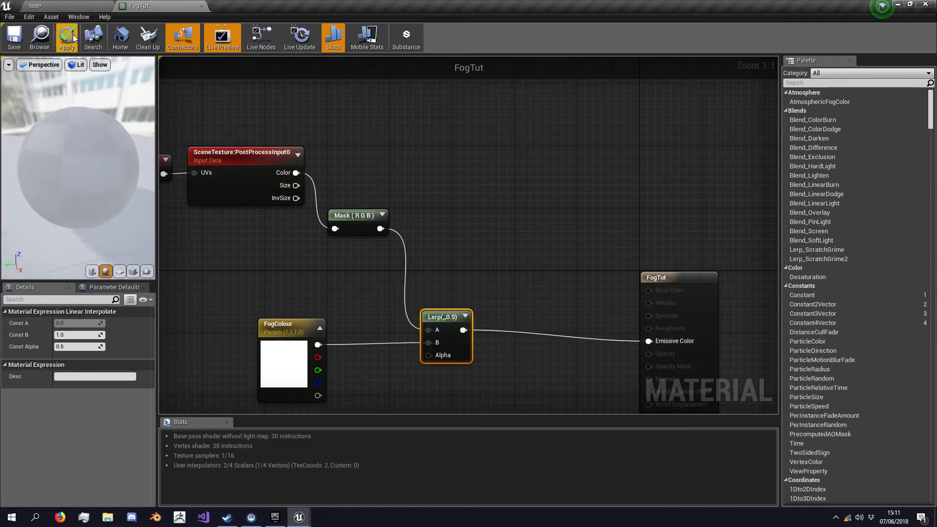
left_click(67, 37)
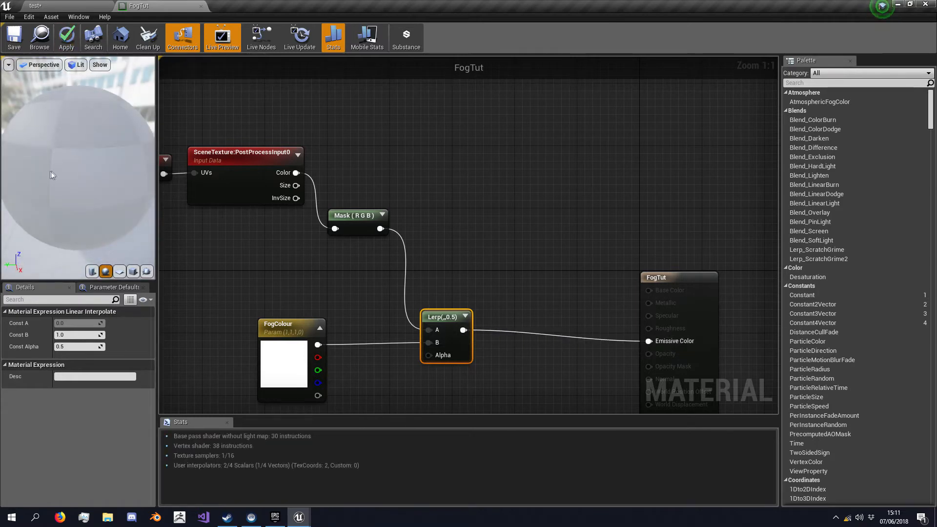
left_click(67, 37)
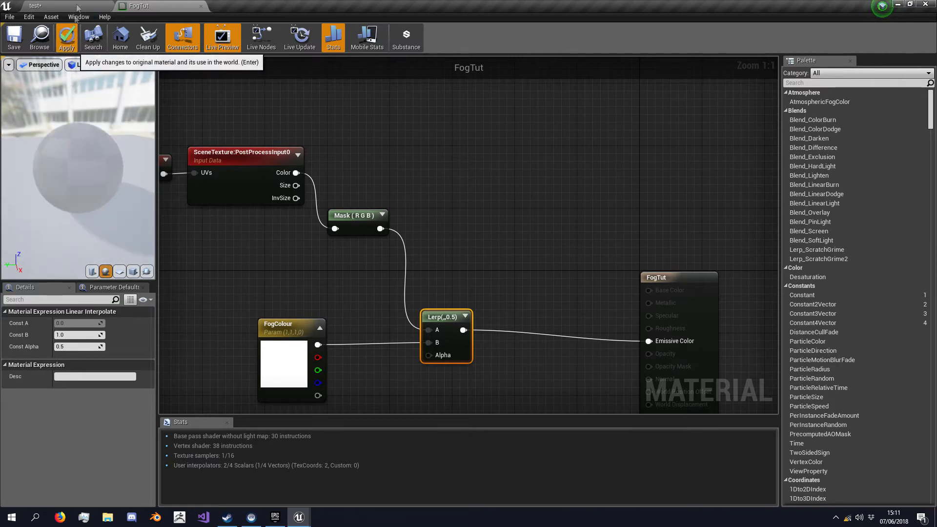
left_click(66, 37)
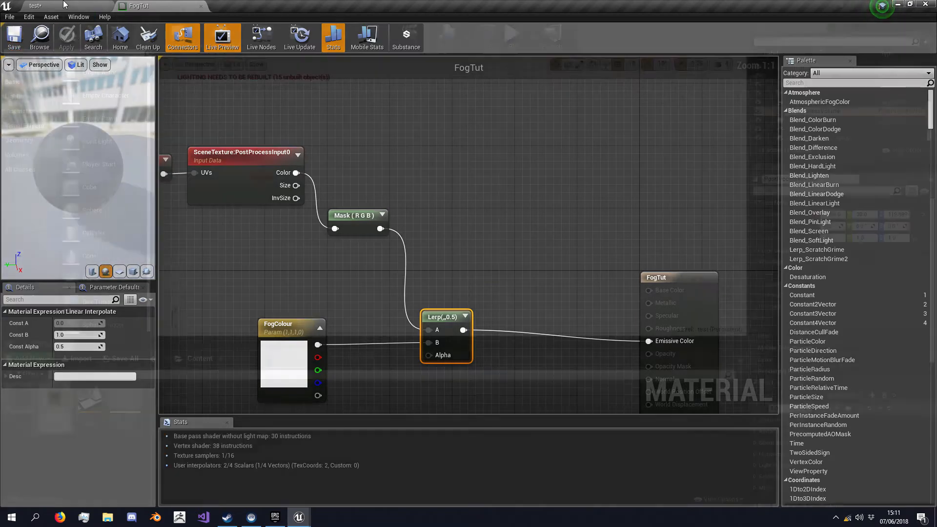
left_click(34, 6)
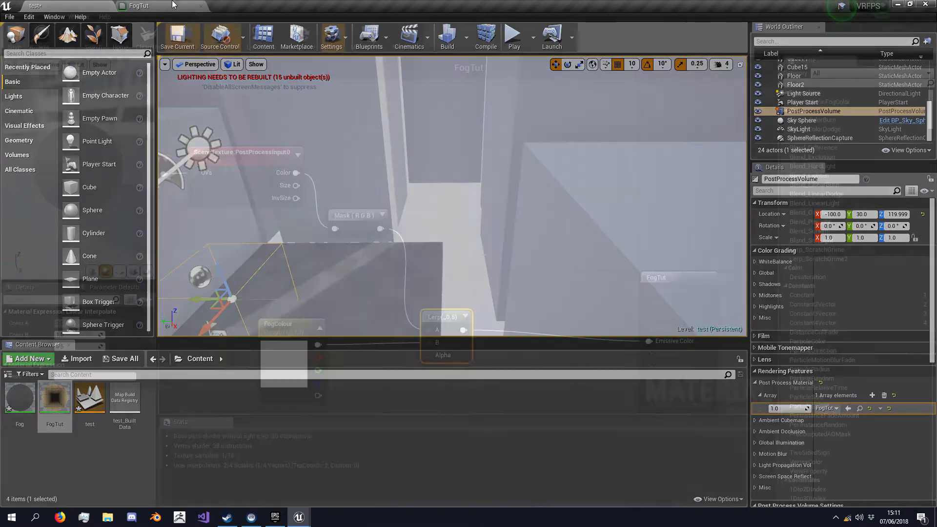
left_click(144, 6)
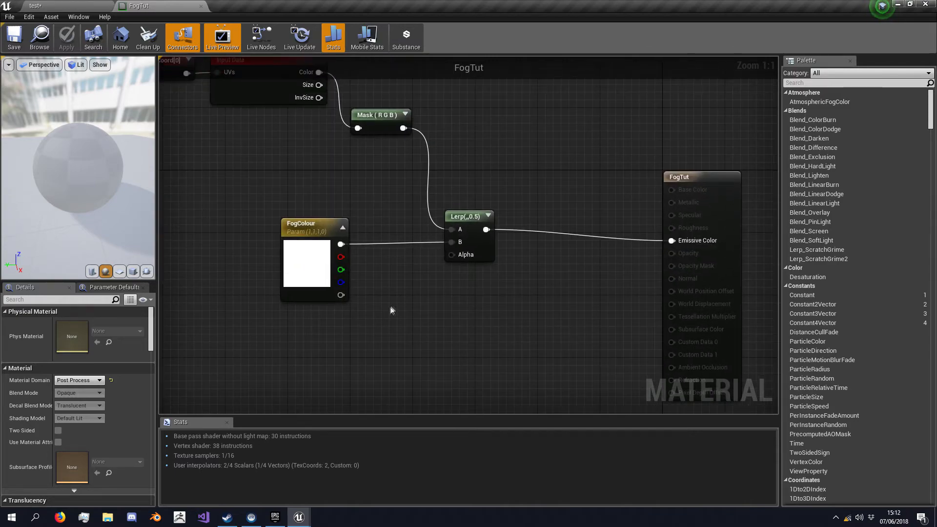
mouse_move(383, 320)
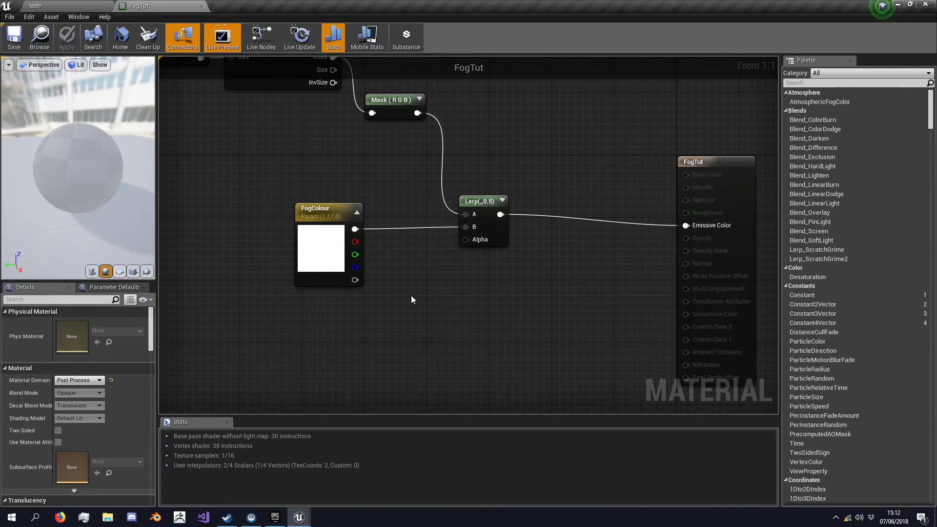
mouse_move(413, 300)
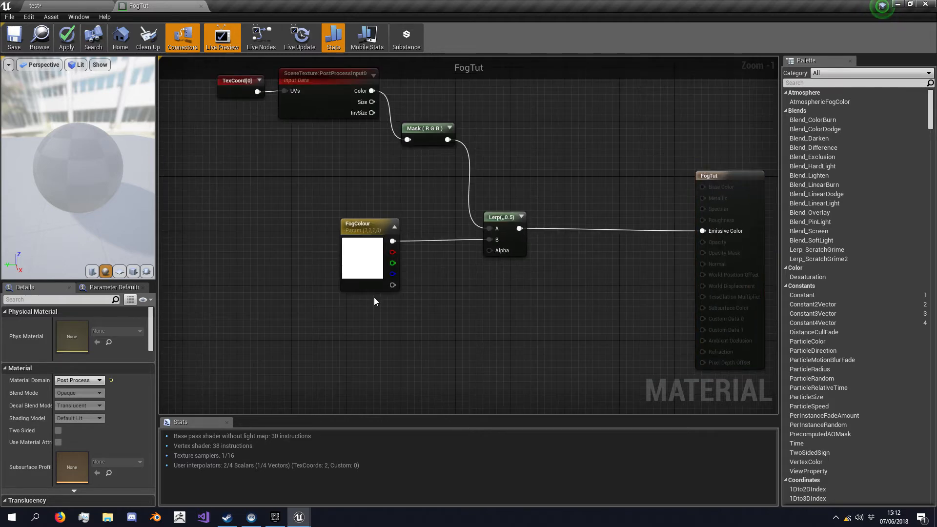
mouse_move(493, 252)
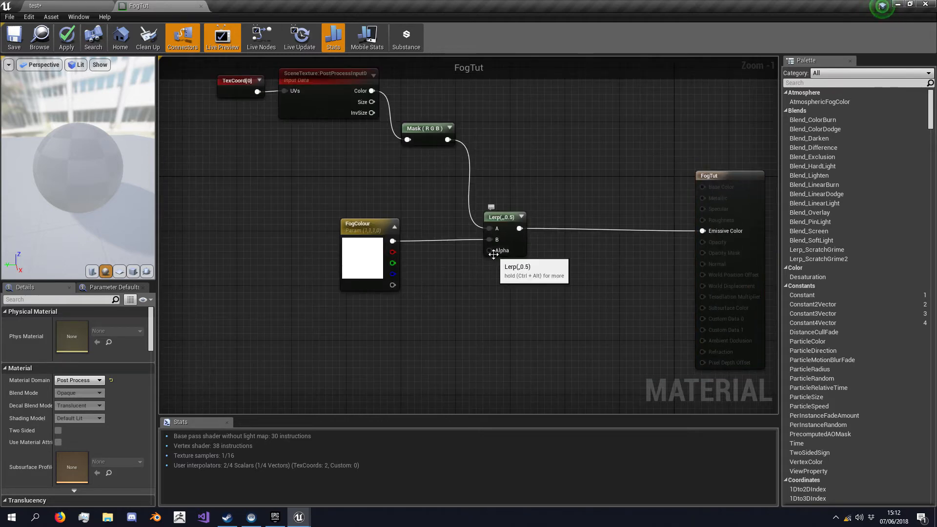
mouse_move(389, 308)
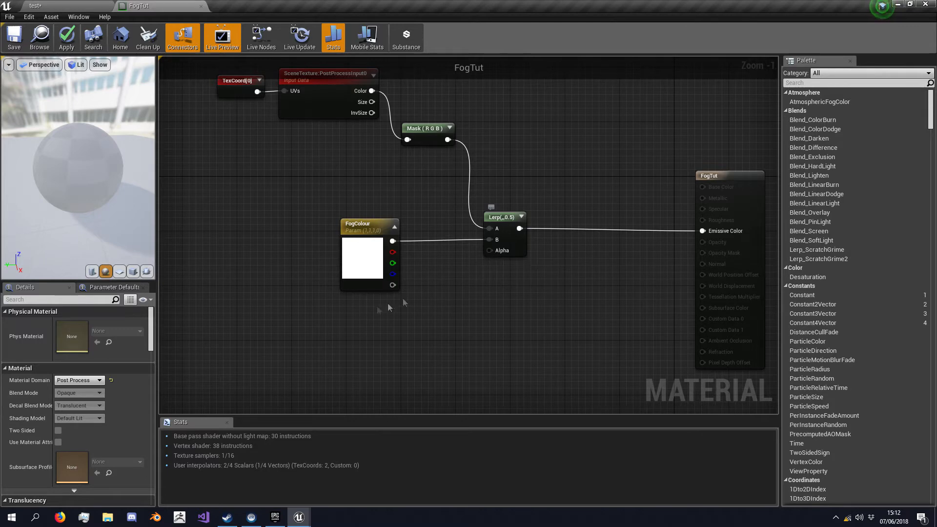
Step: Place unconnected Absolute World Position and Camera Position nodes below FogColour
scroll("down", 3)
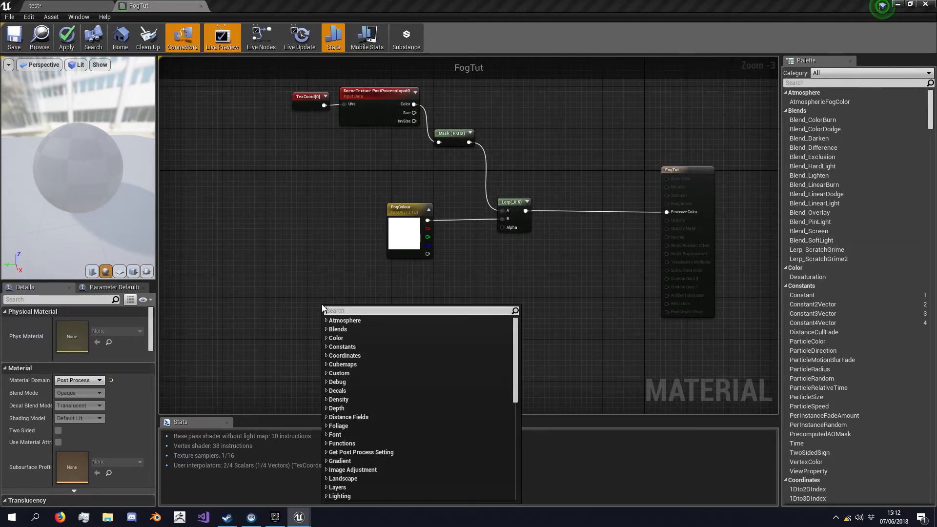
type("world")
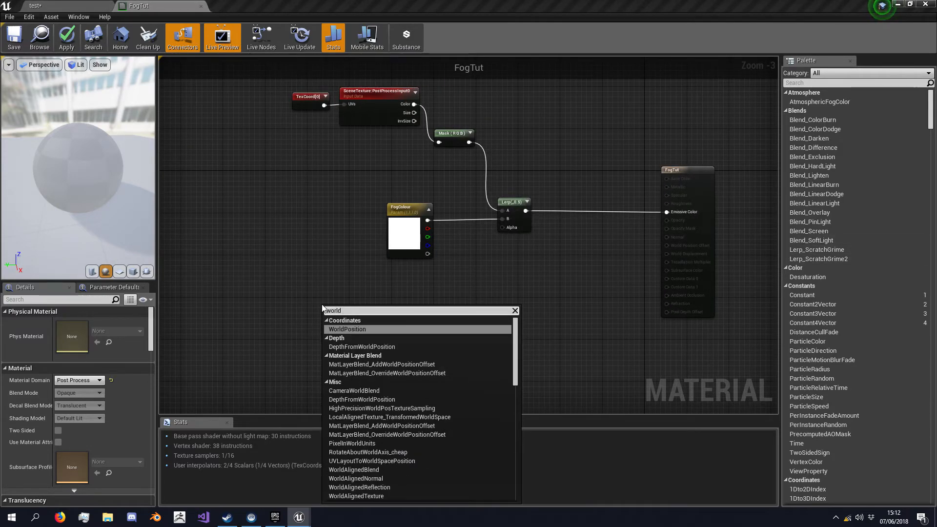
left_click(347, 329)
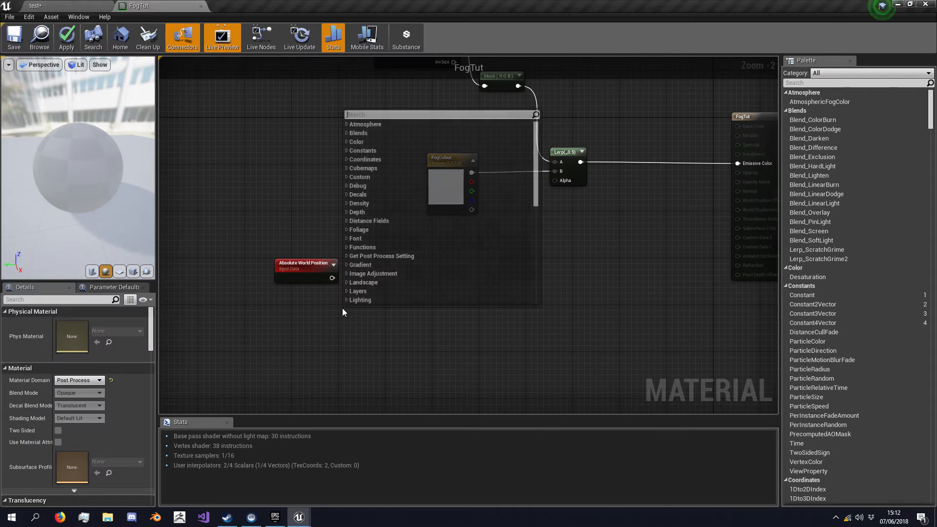
type("camera")
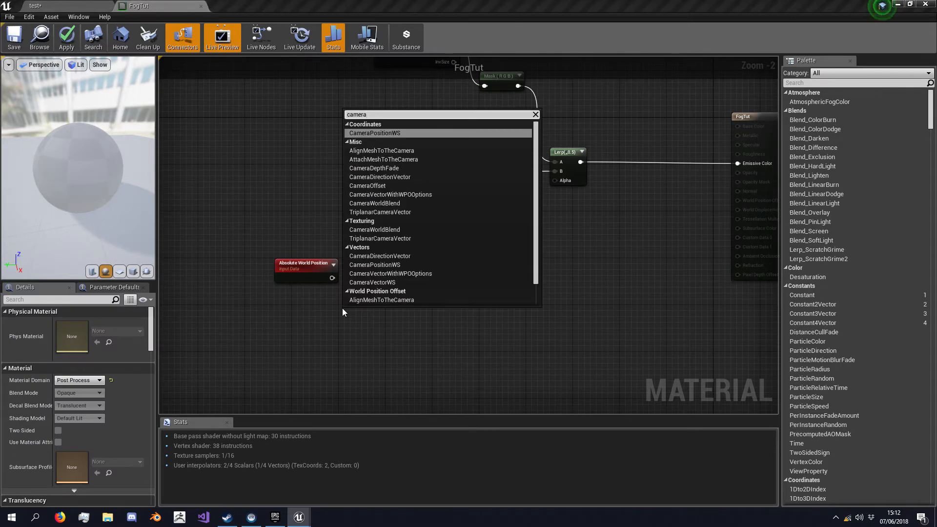
left_click(375, 133)
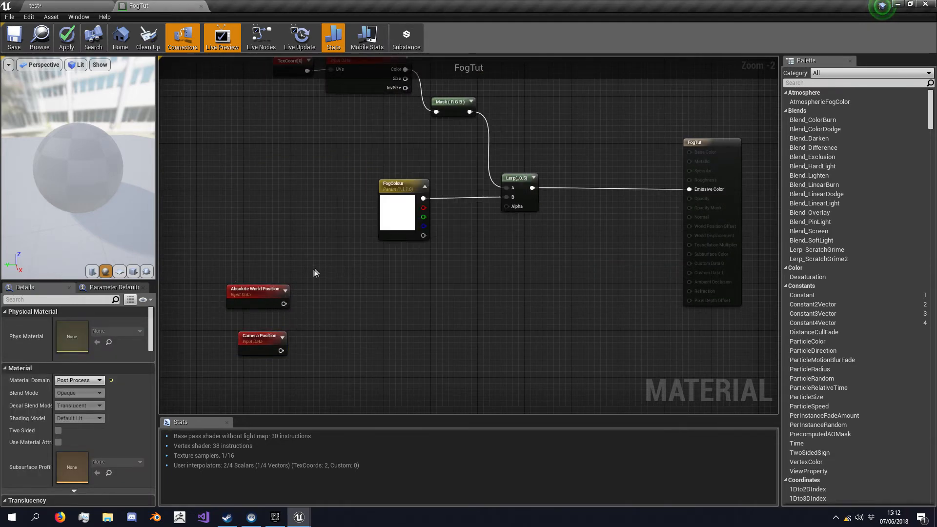
Step: Feed Absolute World Position minus Camera Position into a VectorLength node
type("su")
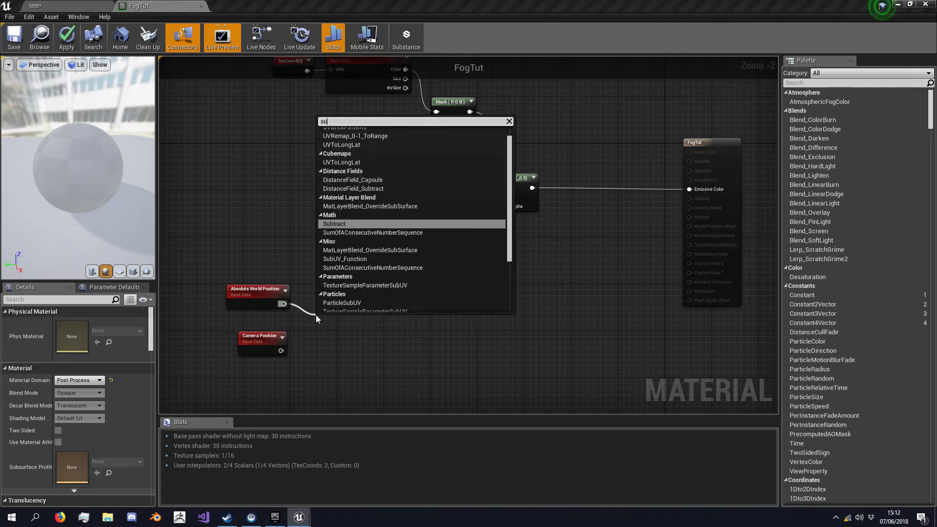
left_click(334, 223)
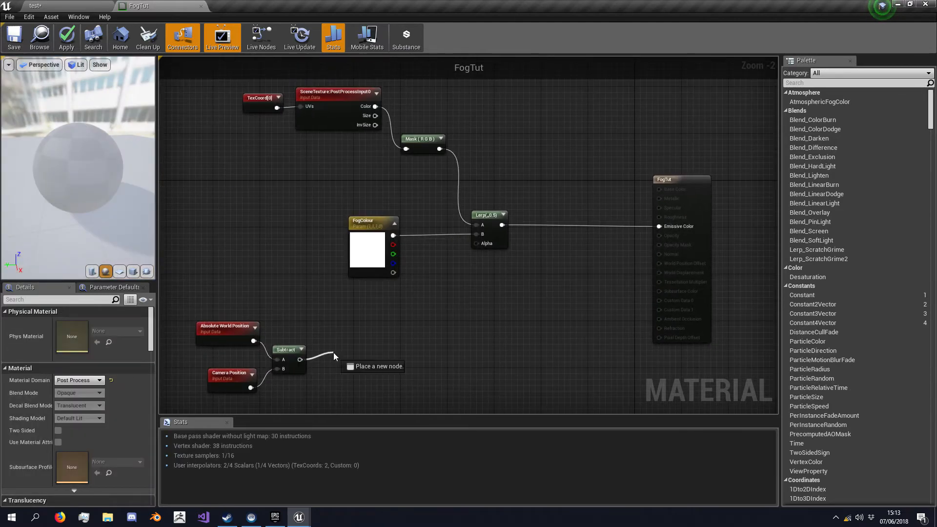
type("vect")
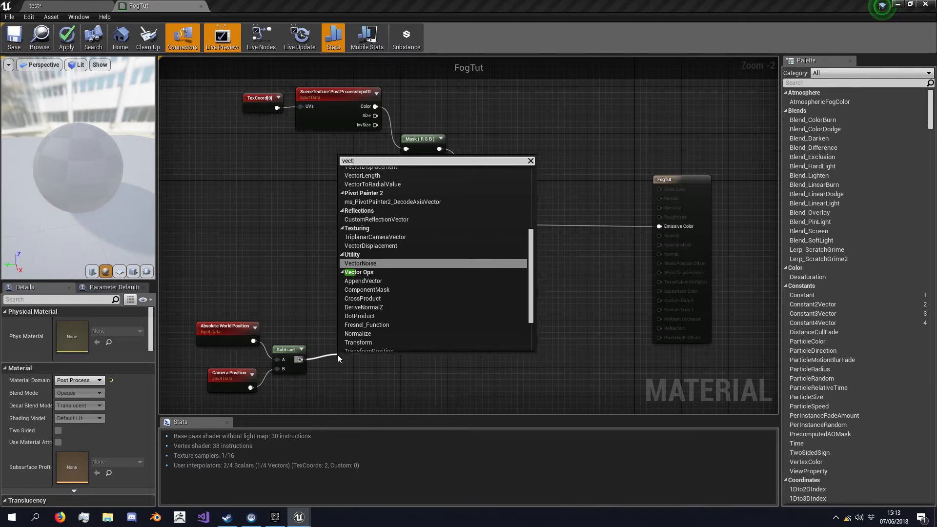
left_click(362, 175)
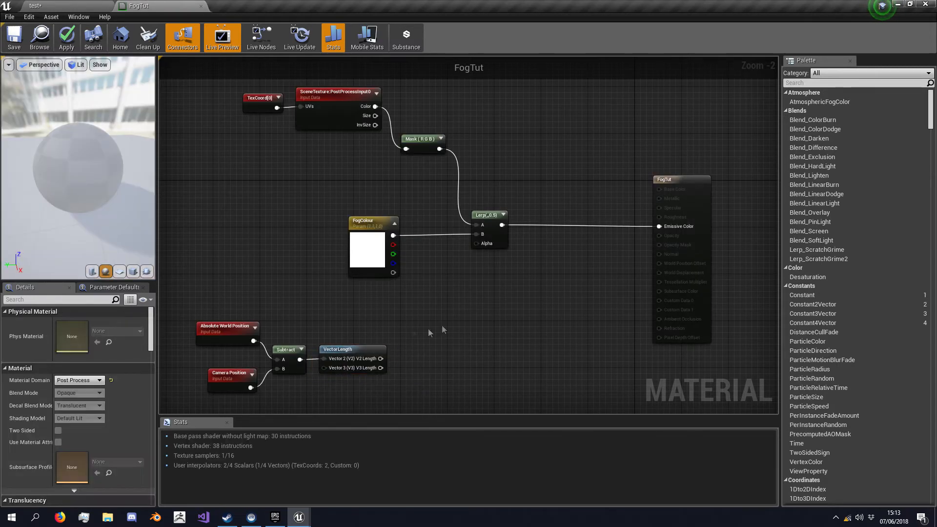
mouse_move(434, 331)
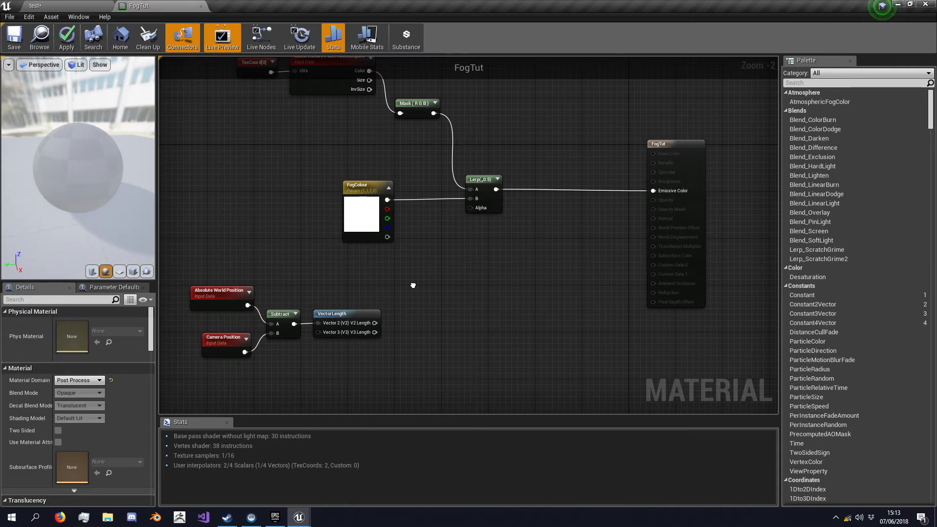
left_click_drag(413, 285, 402, 325)
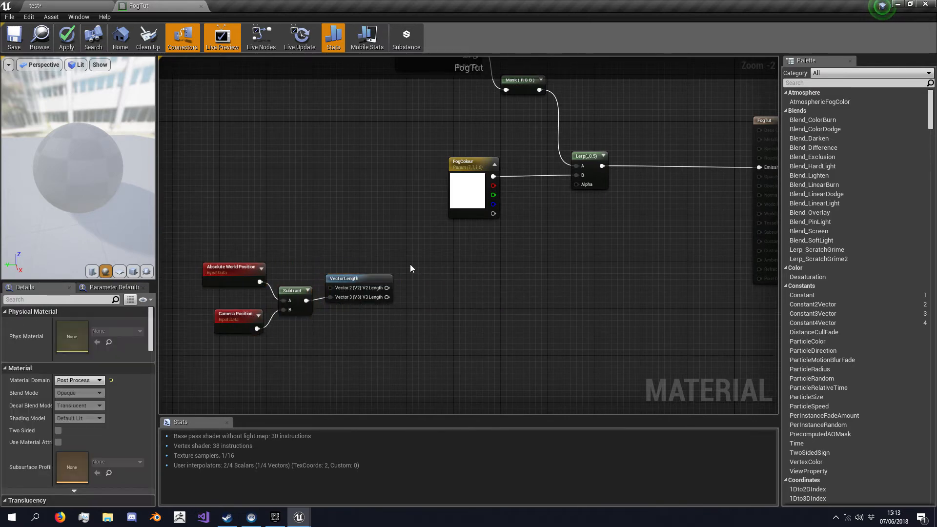
Step: Create the FogDensityDistance scalar parameter with default value 2500.0 via Parameter Defaults
left_click(113, 288)
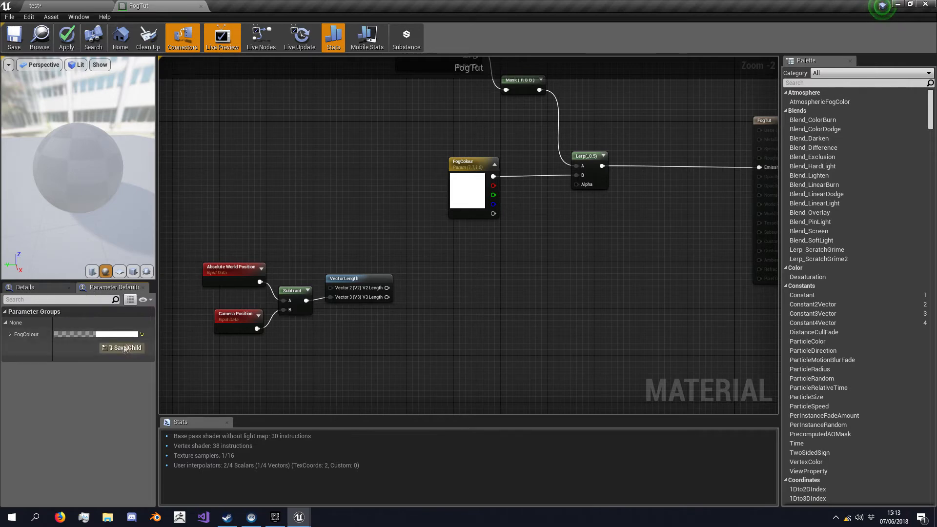
mouse_move(361, 352)
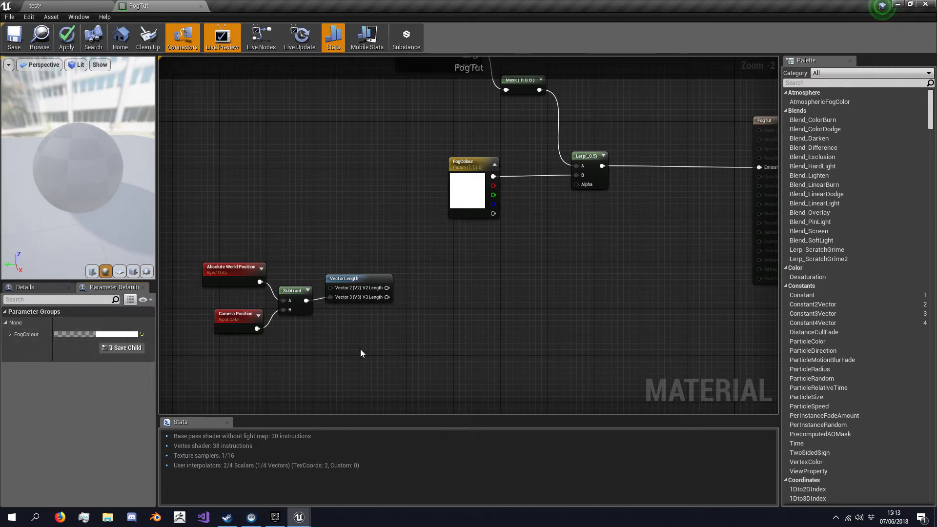
mouse_move(373, 348)
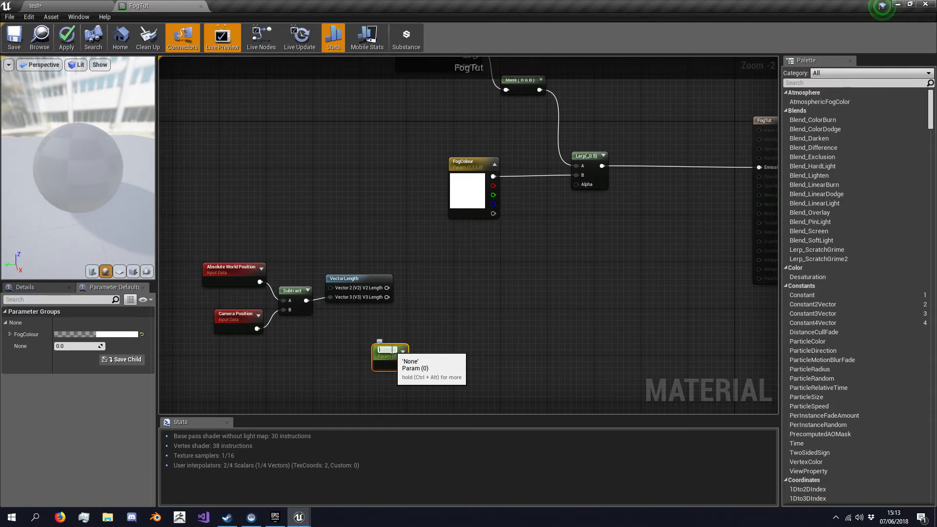
type("FogDensityDistanc")
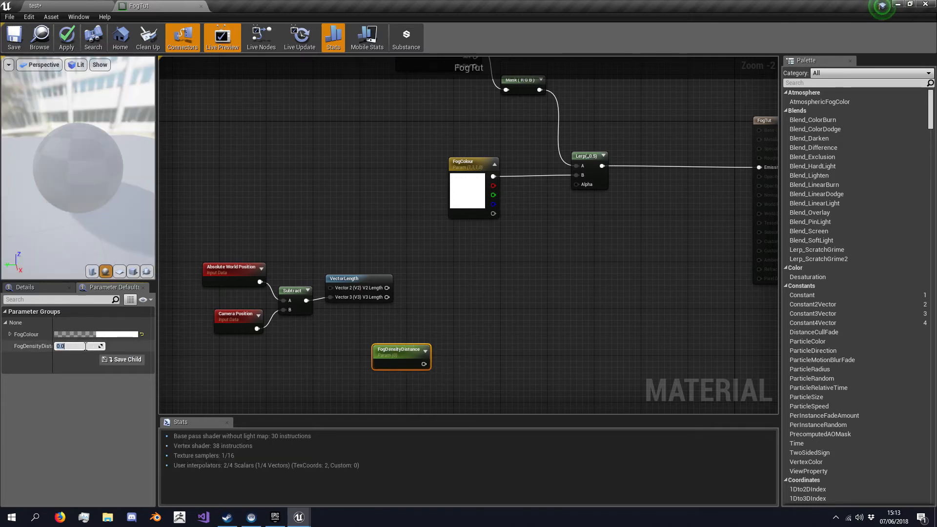
mouse_move(71, 346)
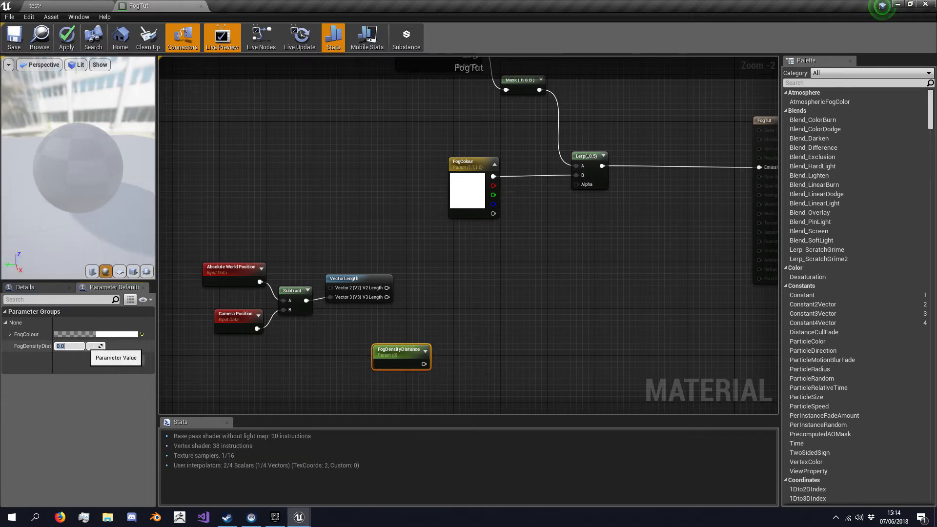
type("2500.0")
type("/")
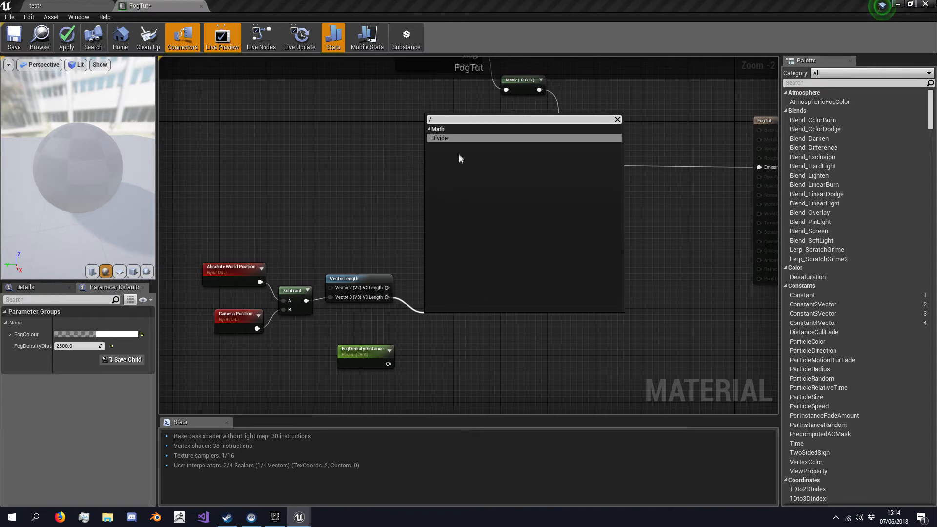
Step: Add a Divide node splitting VectorLength by FogDensityDistance and pull a wire from its output
left_click(439, 137)
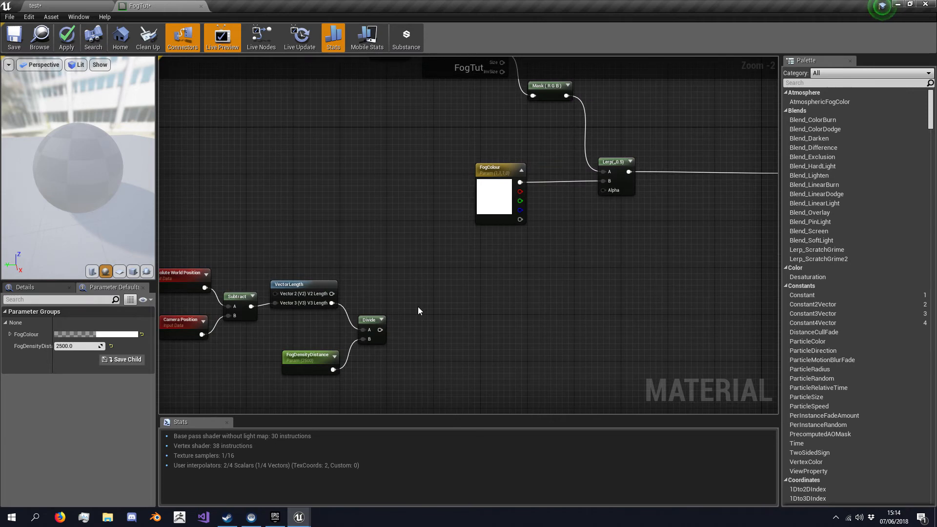
mouse_move(387, 334)
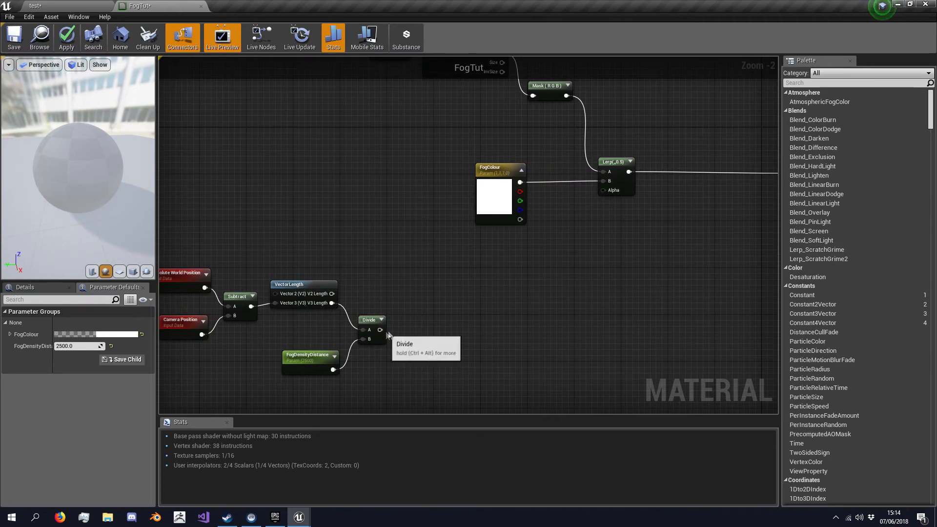
left_click_drag(385, 330, 447, 327)
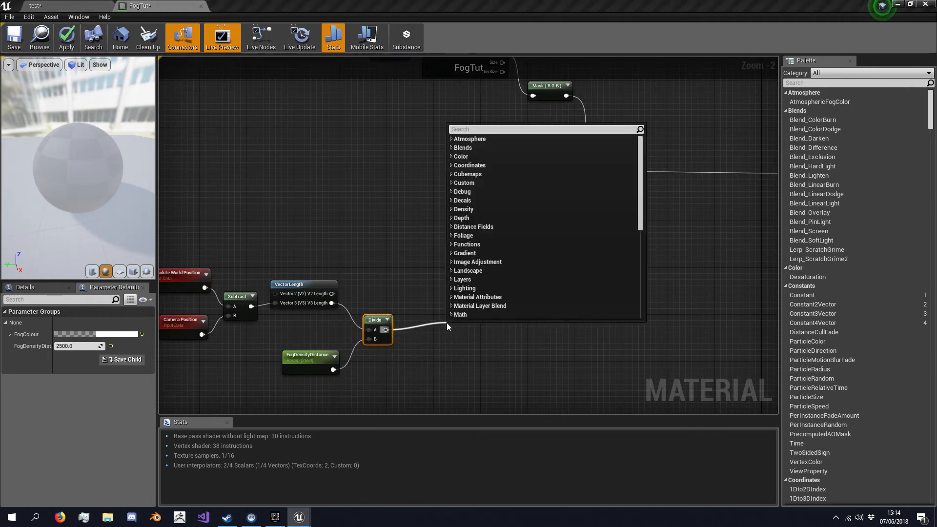
Step: Clamp the Divide result with Min 0 and Max 1, checked in Details
type("clamp")
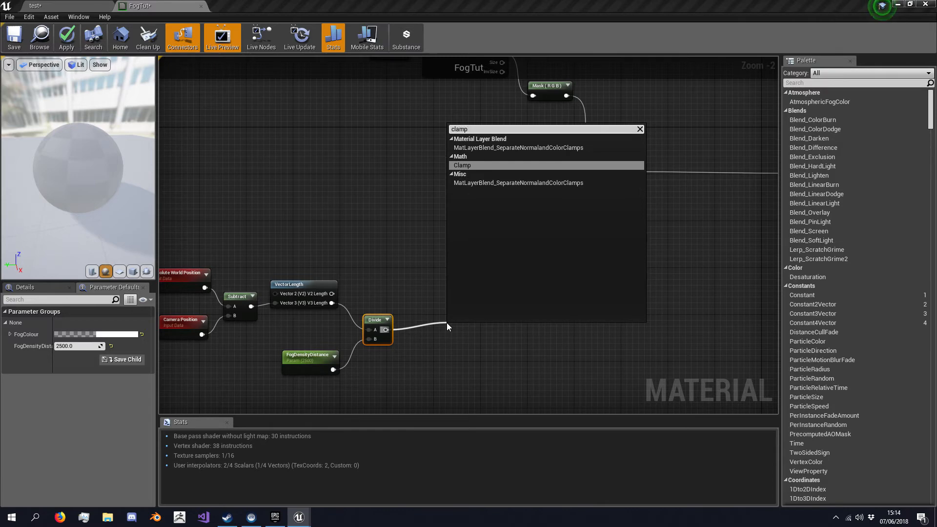
left_click(462, 165)
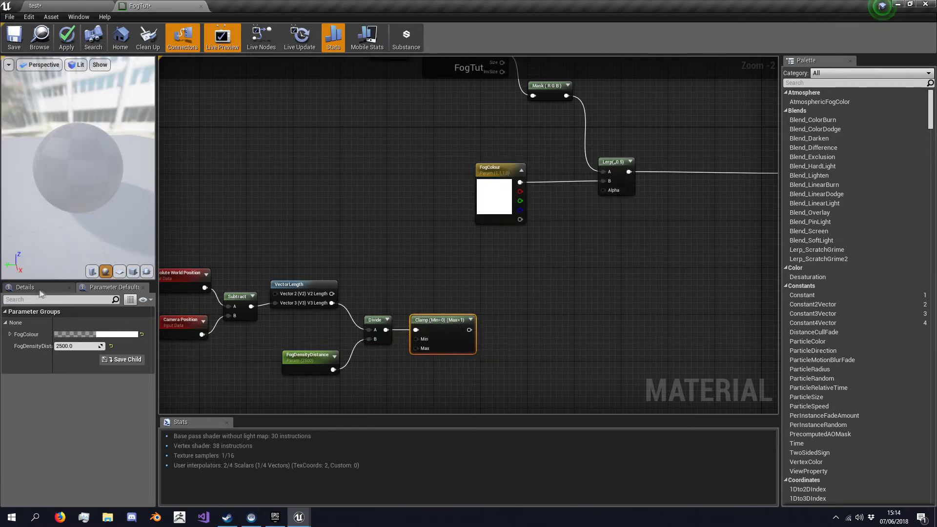
left_click(442, 319)
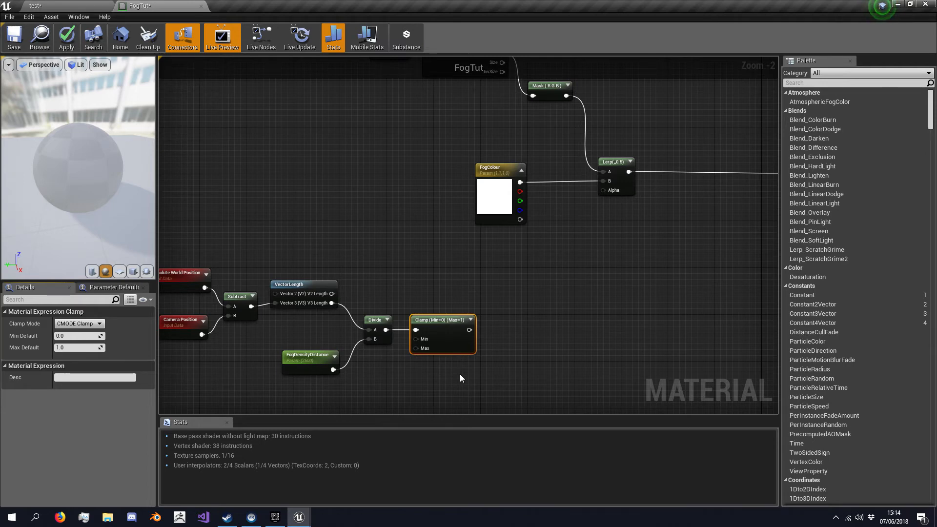
mouse_move(570, 229)
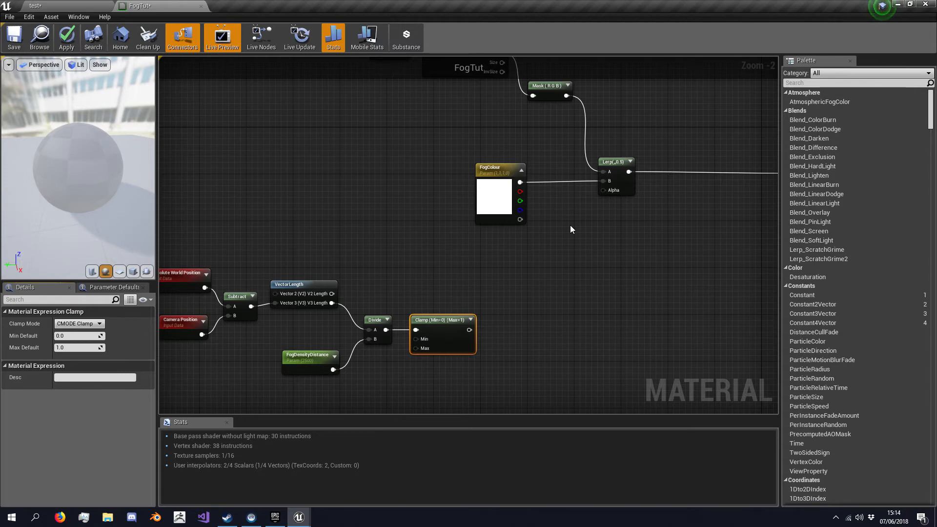
mouse_move(465, 336)
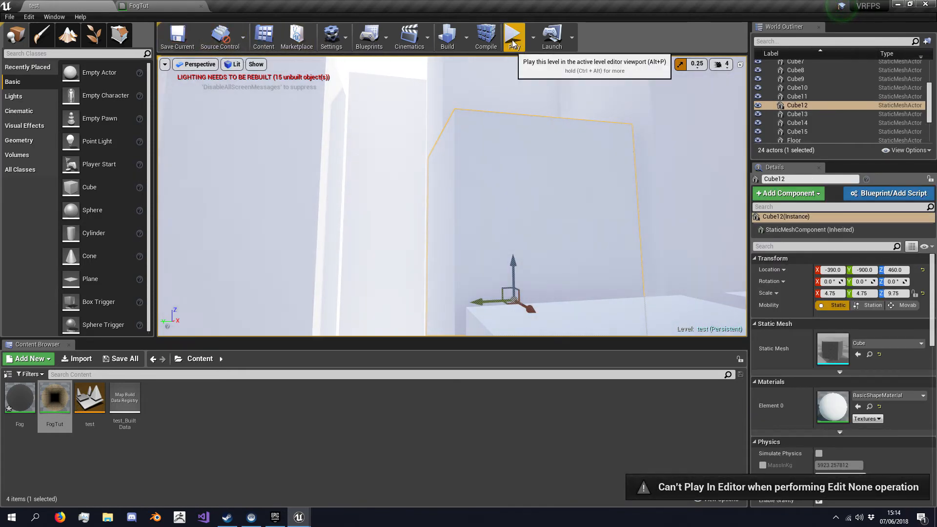
Step: Try the Play button on the test level to view the corridor of white blocks
left_click(512, 35)
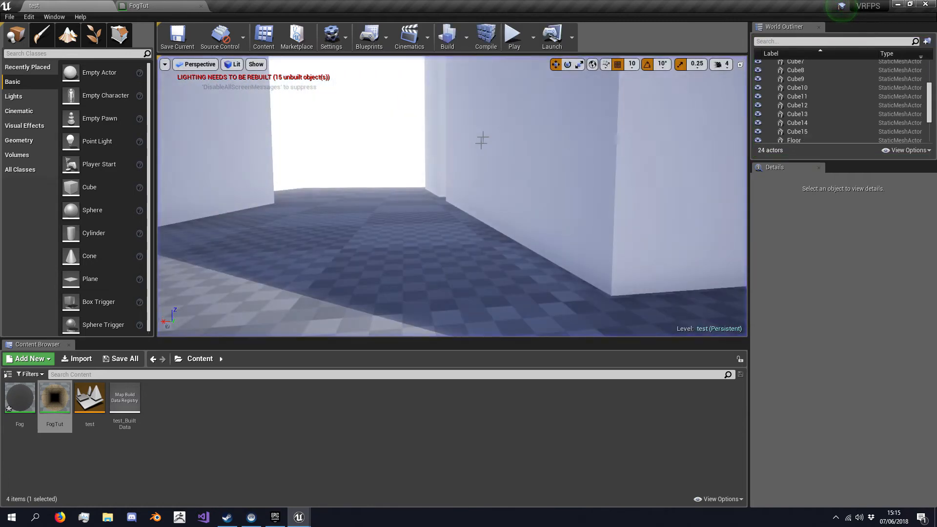
Step: Wire Clamp into the Lerp Alpha, add a Scene Depth node near the distance chain, and return to the test level
left_click(139, 5)
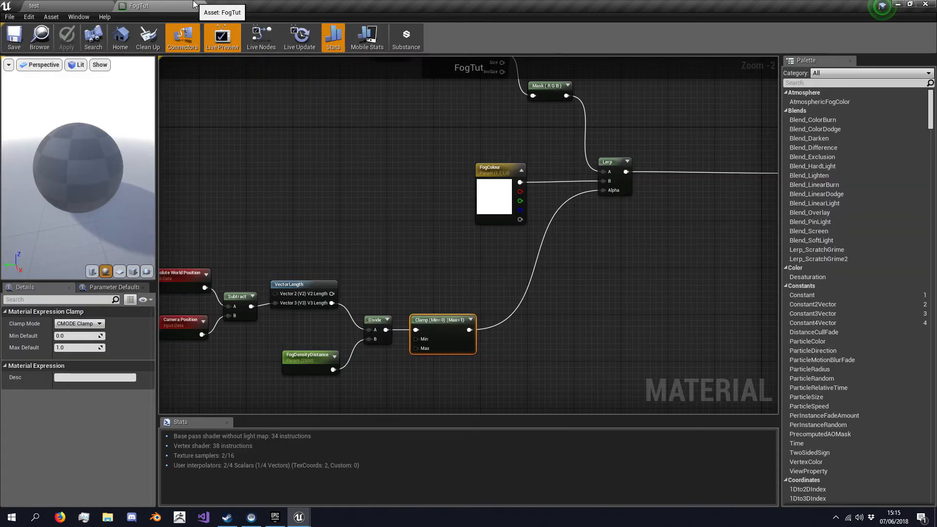
mouse_move(386, 198)
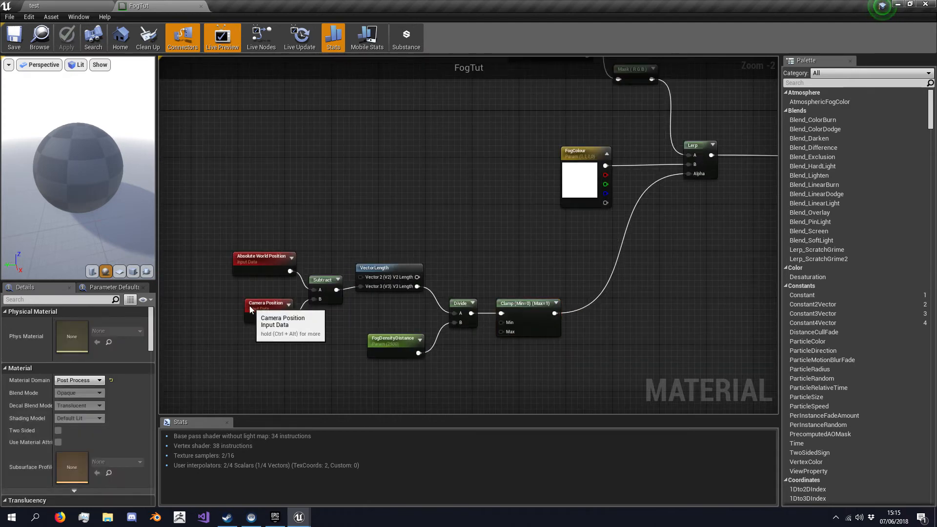
left_click(262, 306)
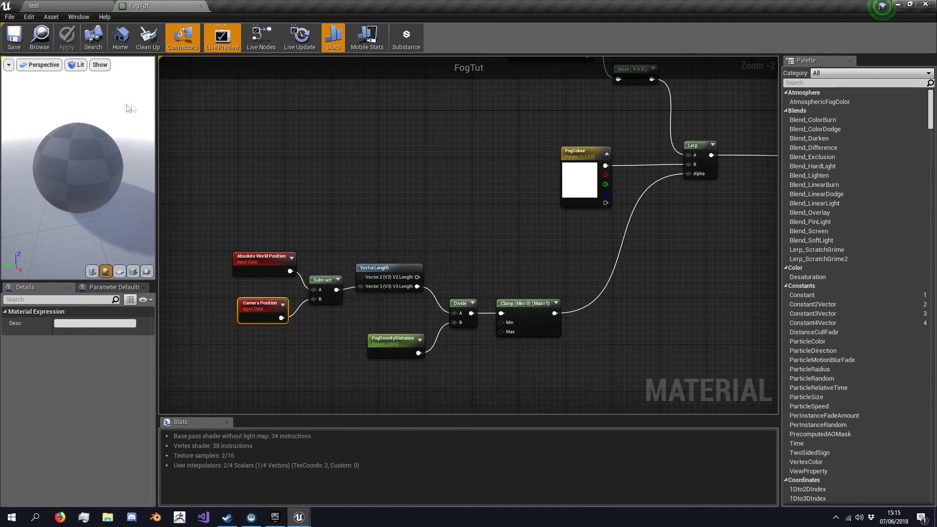
type("scen")
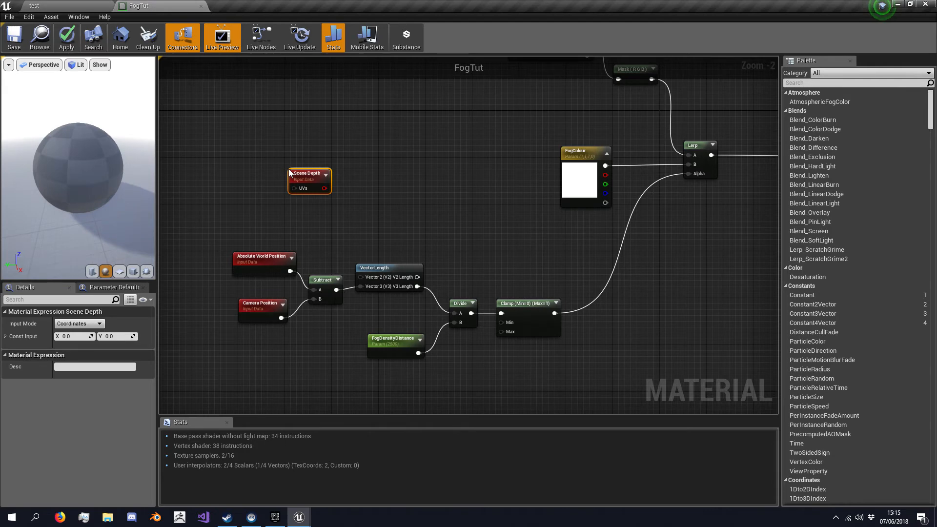
left_click_drag(309, 179, 410, 222)
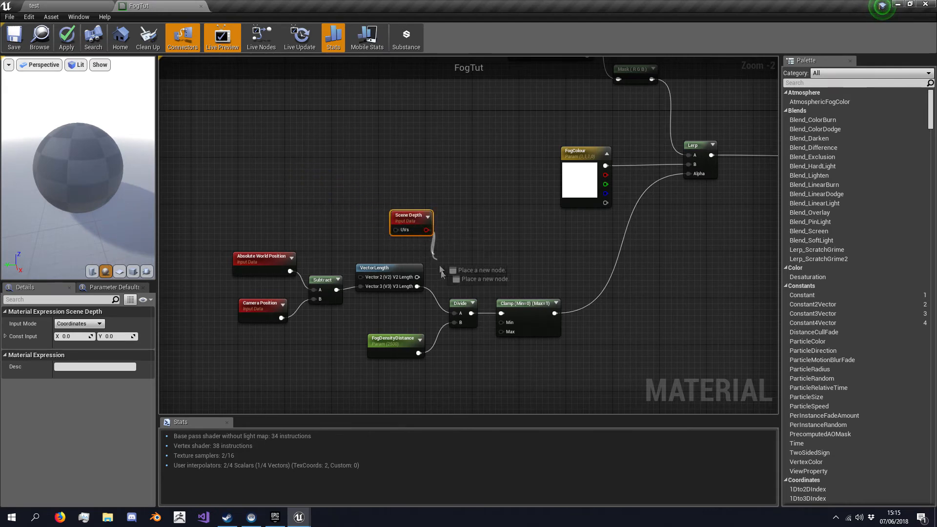
left_click(66, 37)
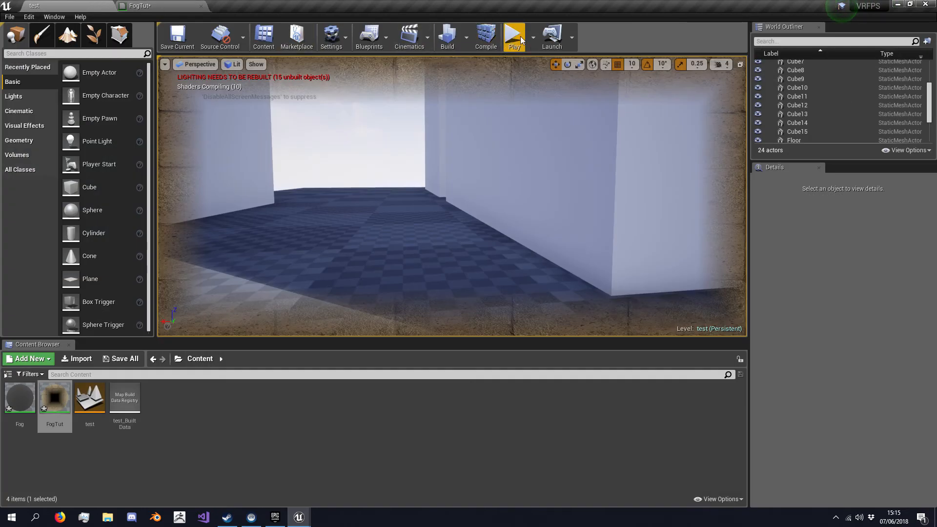
Step: Play the level to preview the fog in the corridor, then stop and reopen FogTut
left_click(513, 35)
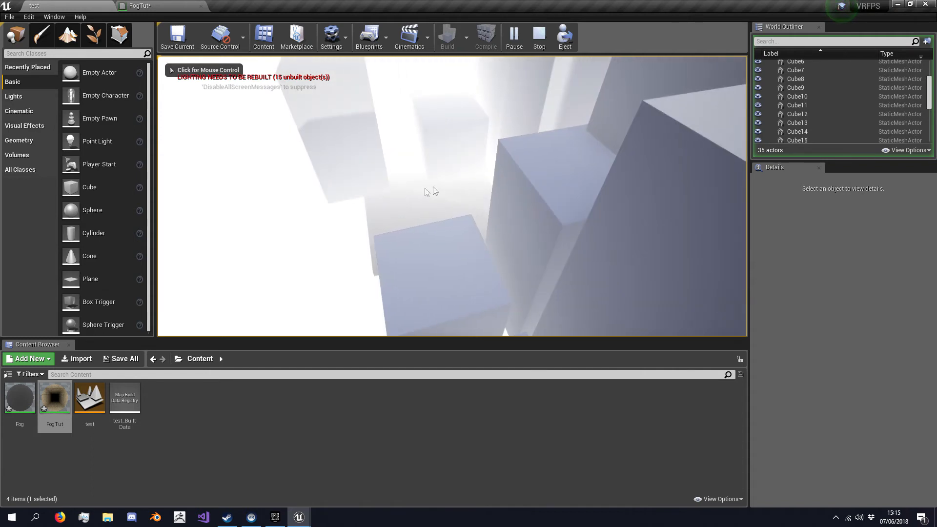
left_click(430, 191)
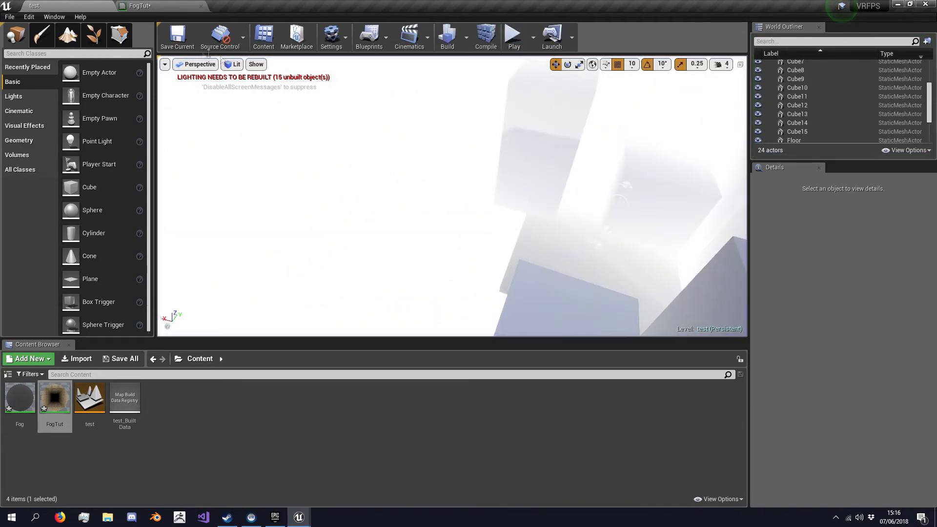
double_click(54, 397)
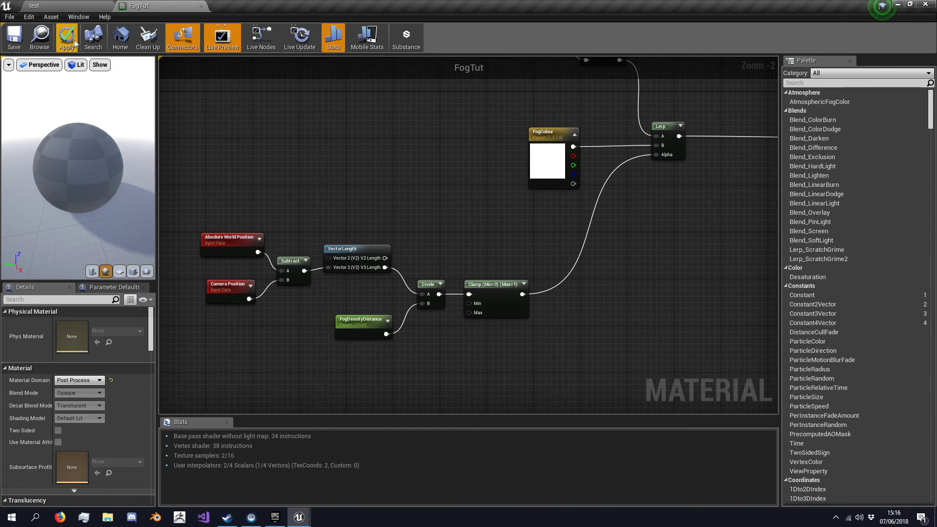
Step: Apply the material, then add a second LinearInterpolate blending Mask with the first Lerp into Emissive Color
left_click(67, 37)
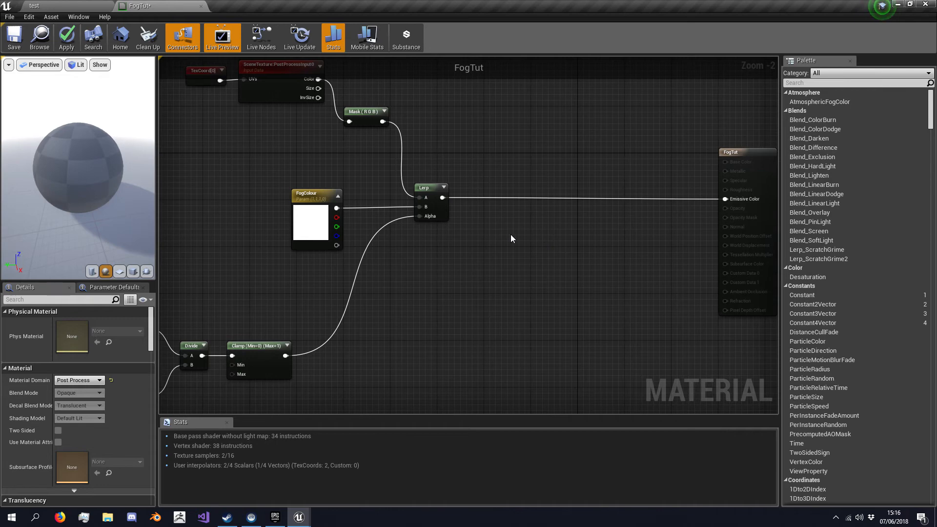
mouse_move(494, 234)
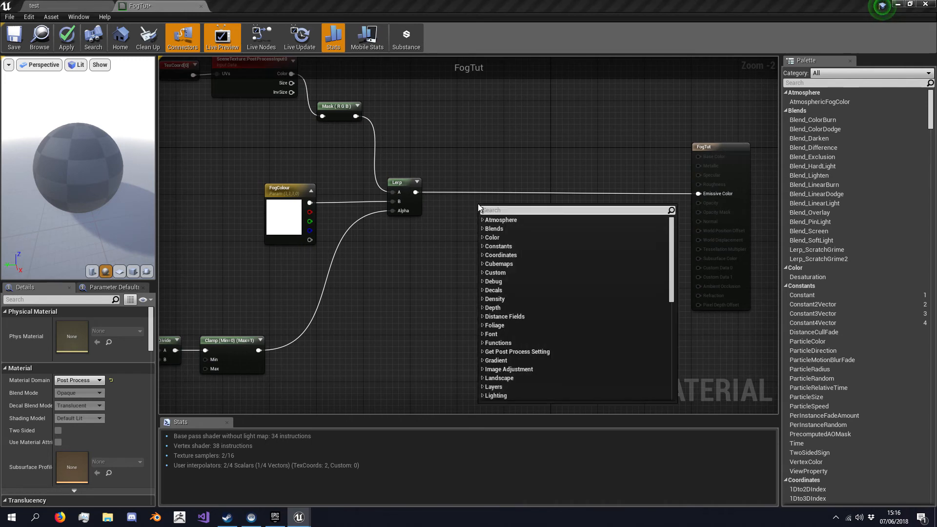
type("lerp")
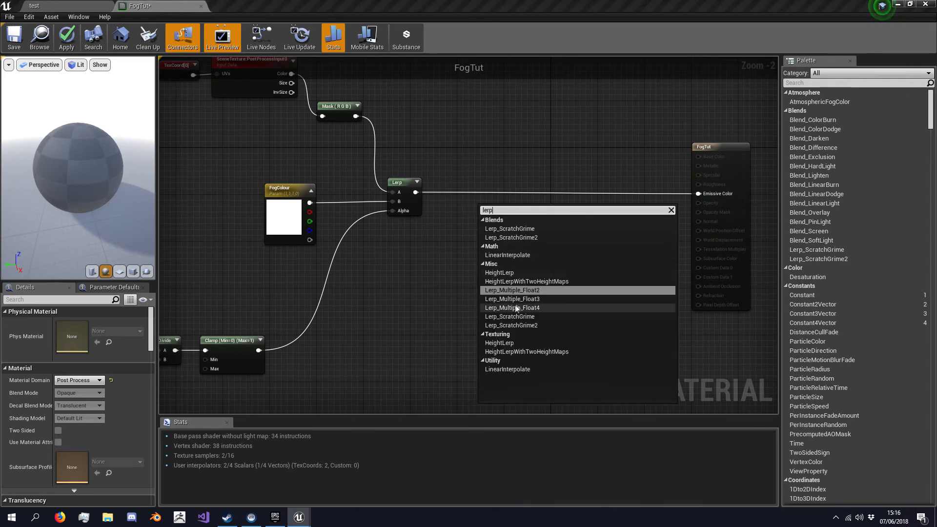
left_click(508, 255)
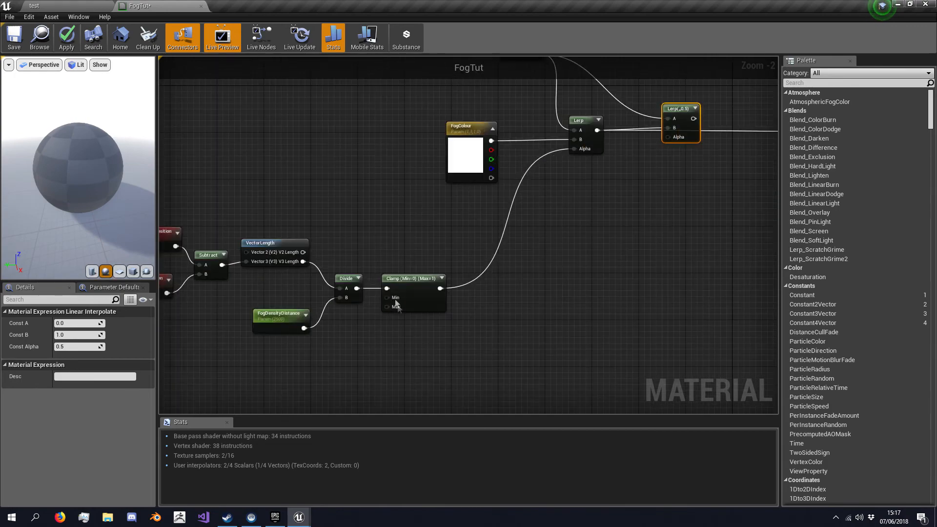
scroll("down", 3)
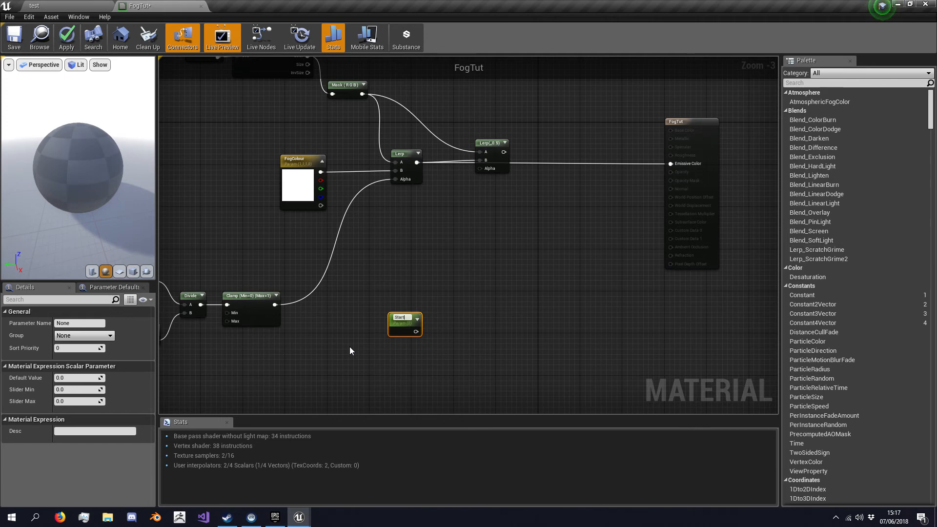
Step: Name the parameter StartDistance with default 500.0 and add a Divide node for VectorLength over it
type("StartDistance")
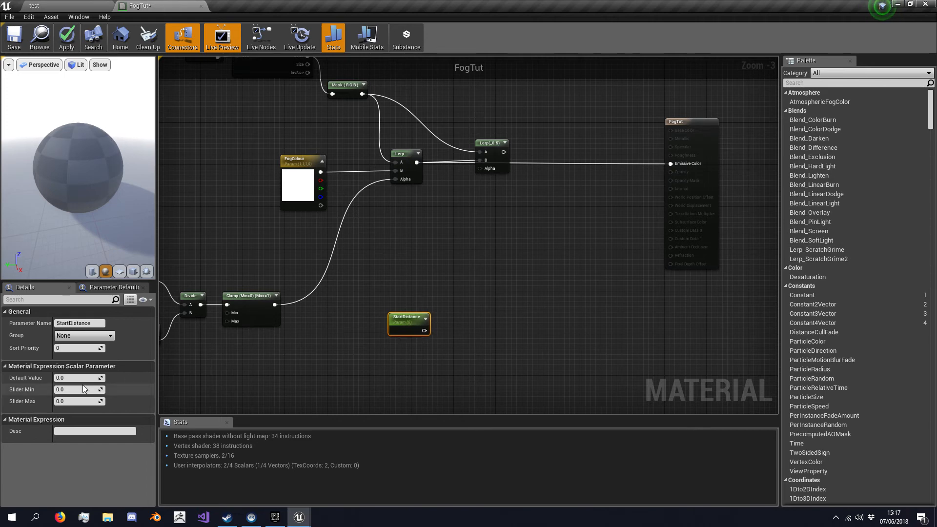
mouse_move(79, 389)
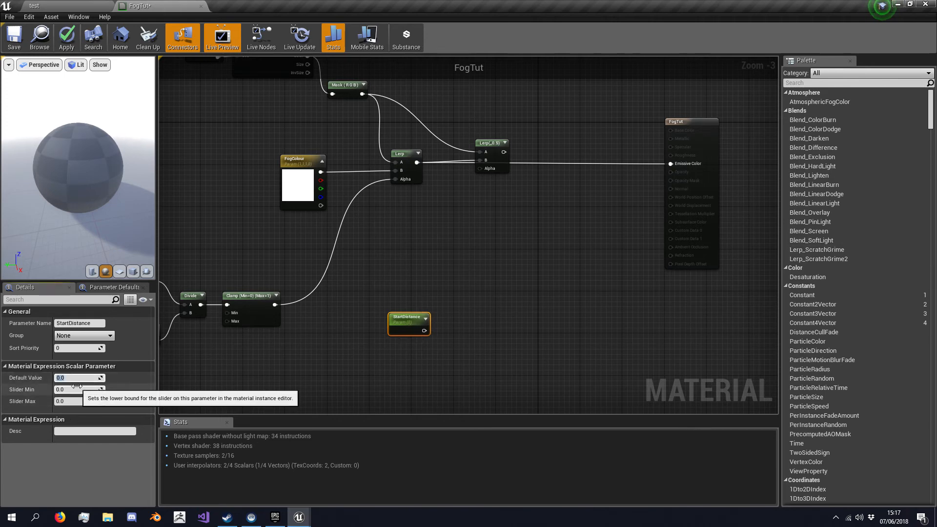
type("100.0")
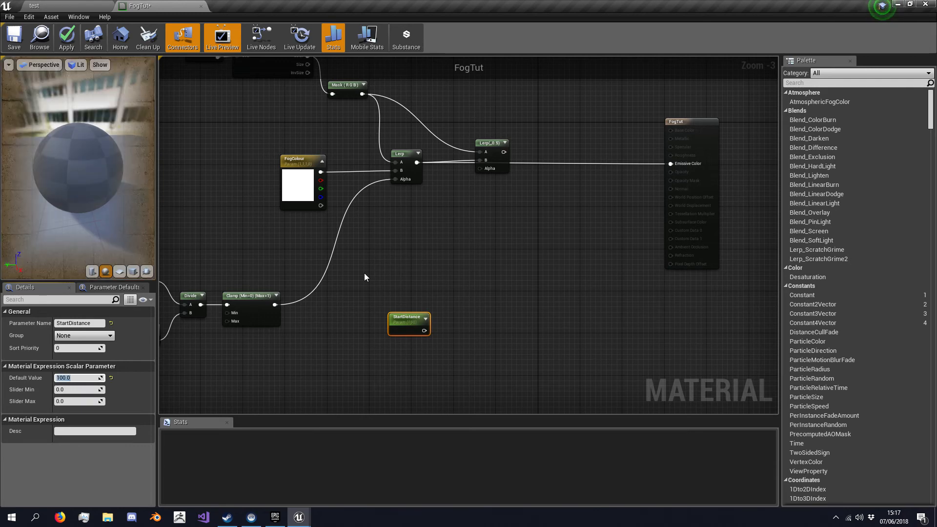
type("500.0")
type("/")
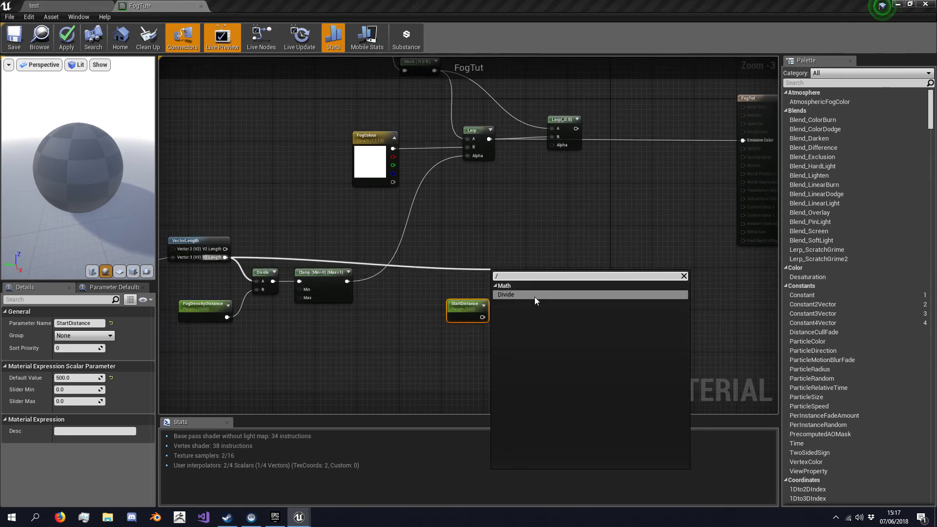
left_click(506, 294)
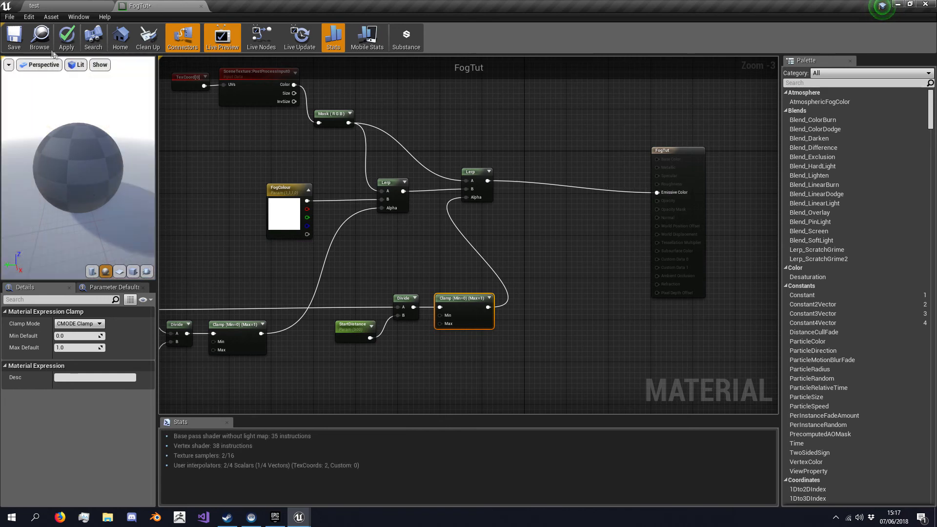
Step: Apply the updated FogTut material and inspect the fog effect in the preview
left_click(476, 172)
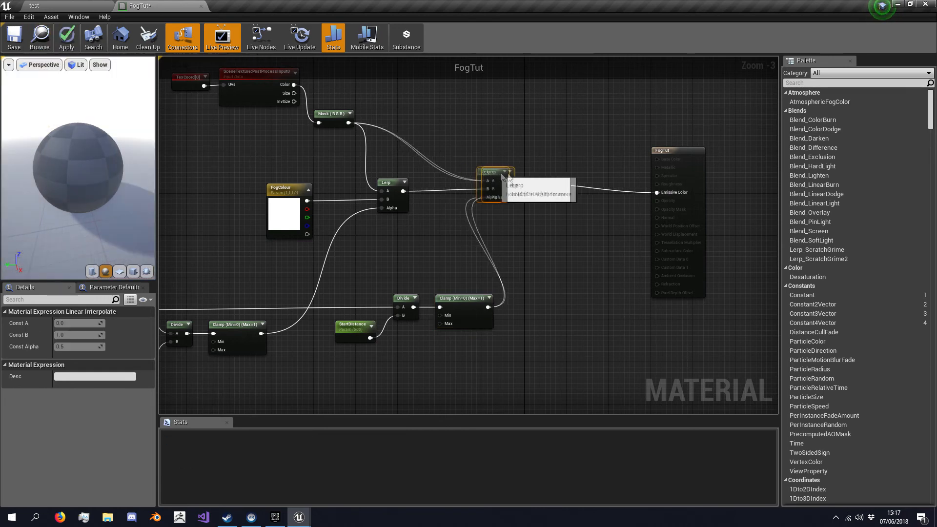
left_click(66, 37)
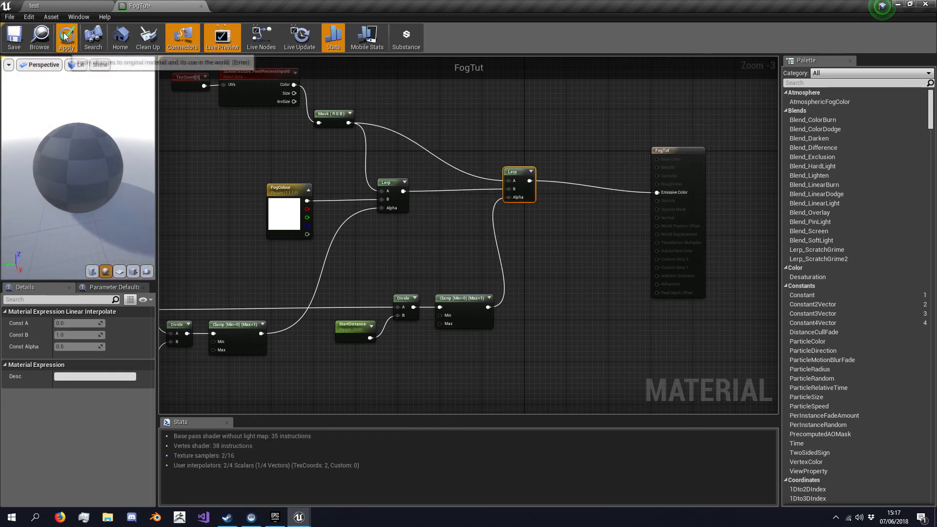
left_click(66, 37)
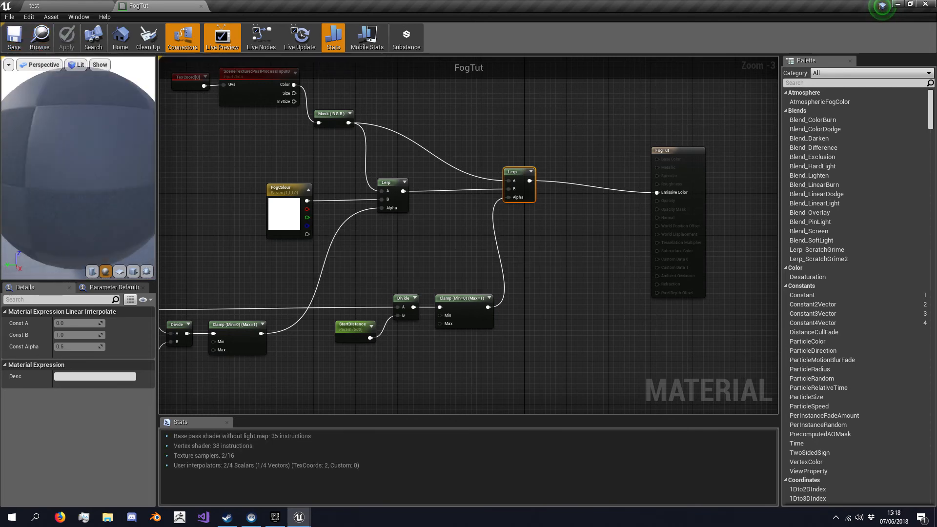
left_click_drag(530, 180, 659, 193)
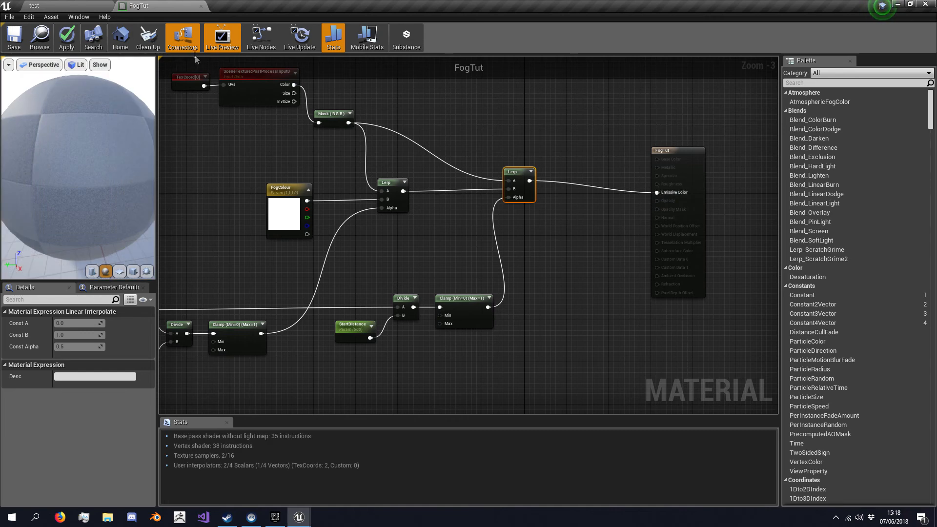
Step: Save the FogTut material and return to the test level
left_click(13, 37)
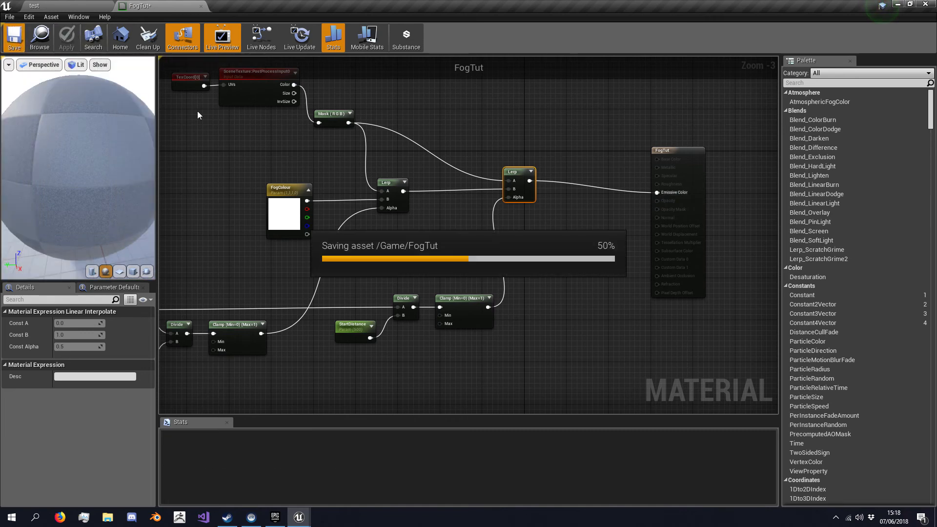
left_click(143, 5)
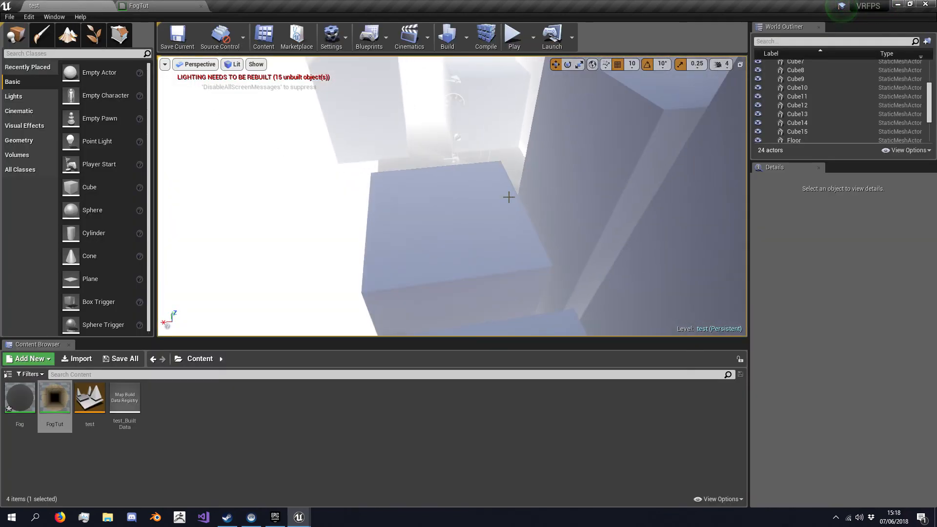
Step: Play-test the level twice to check the fog, stopping each session
left_click(513, 37)
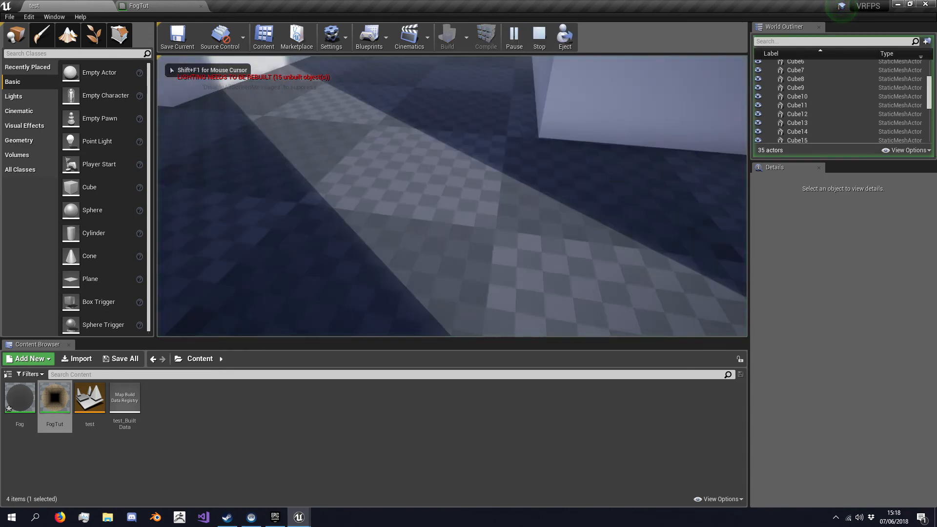
left_click(139, 6)
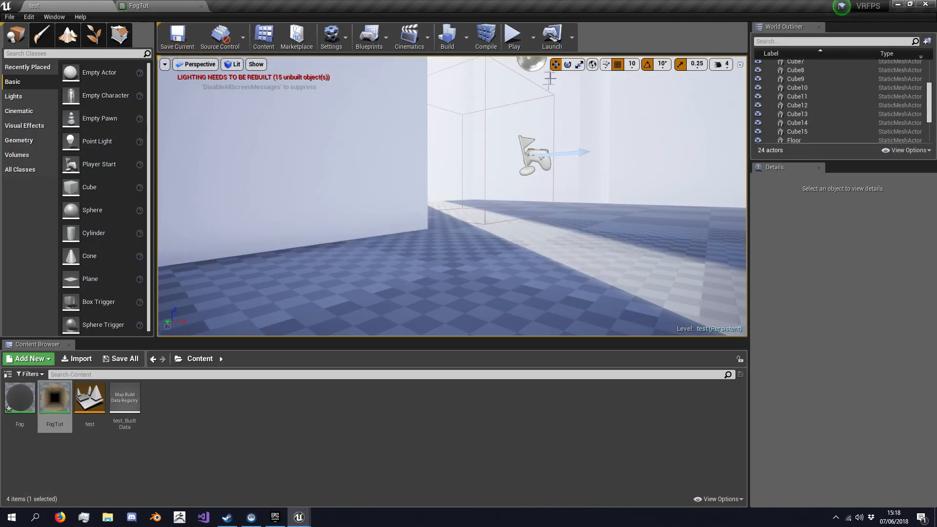
left_click(513, 36)
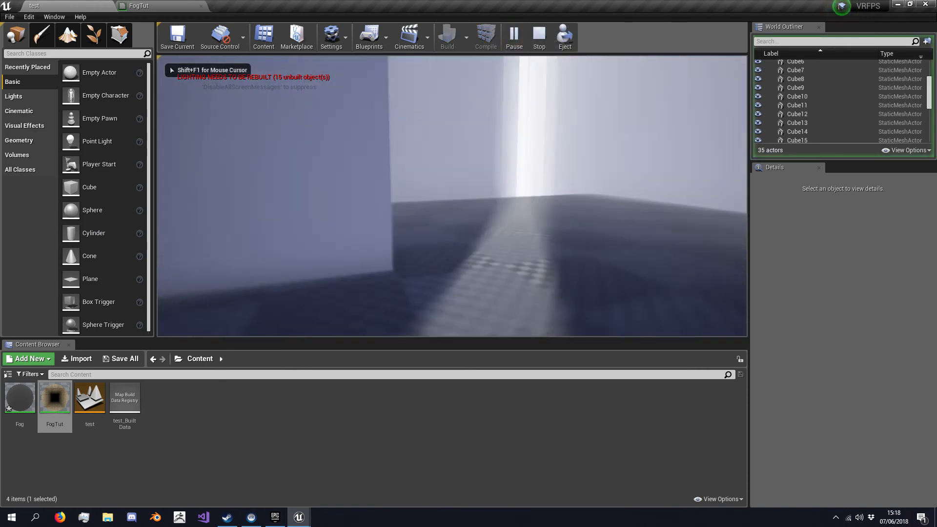
left_click(538, 36)
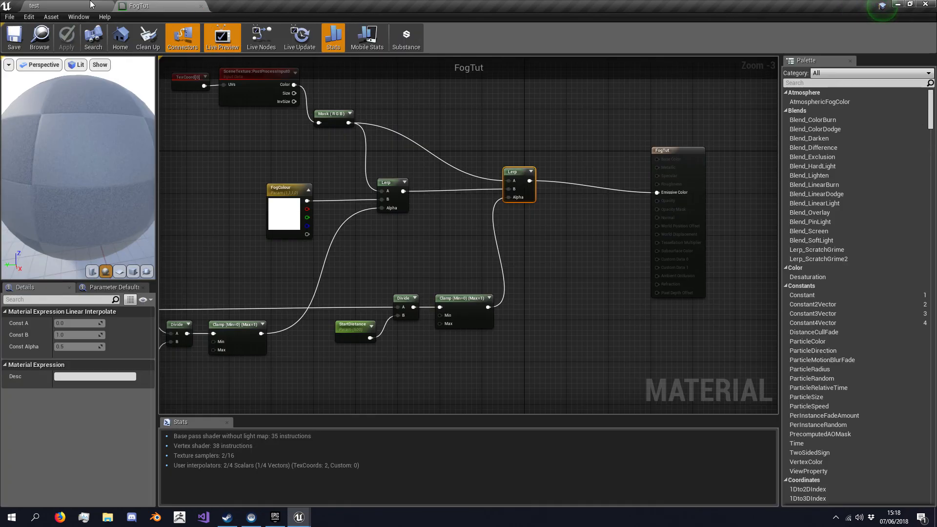
Step: Return to the test level to work on the PostProcessVolume
left_click(33, 6)
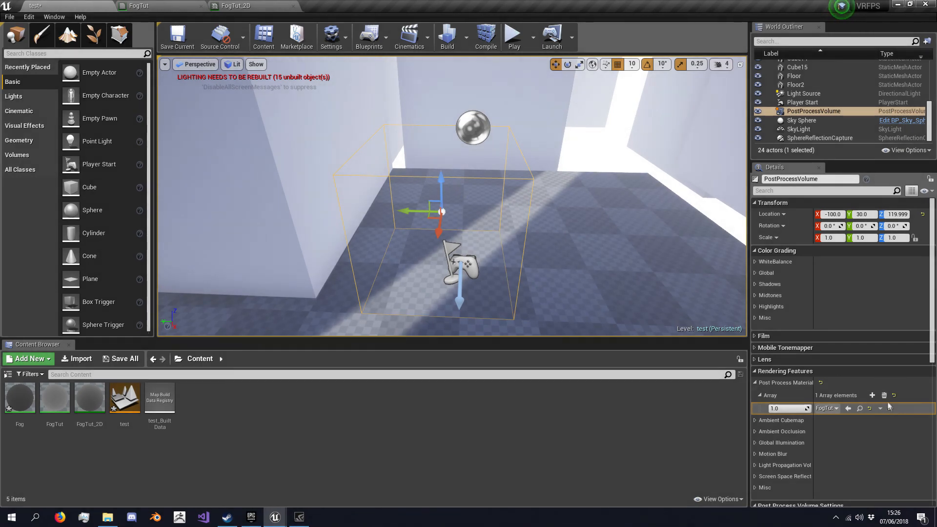
Step: Clear the PostProcessVolume's post-process materials and add one fresh entry
left_click(883, 395)
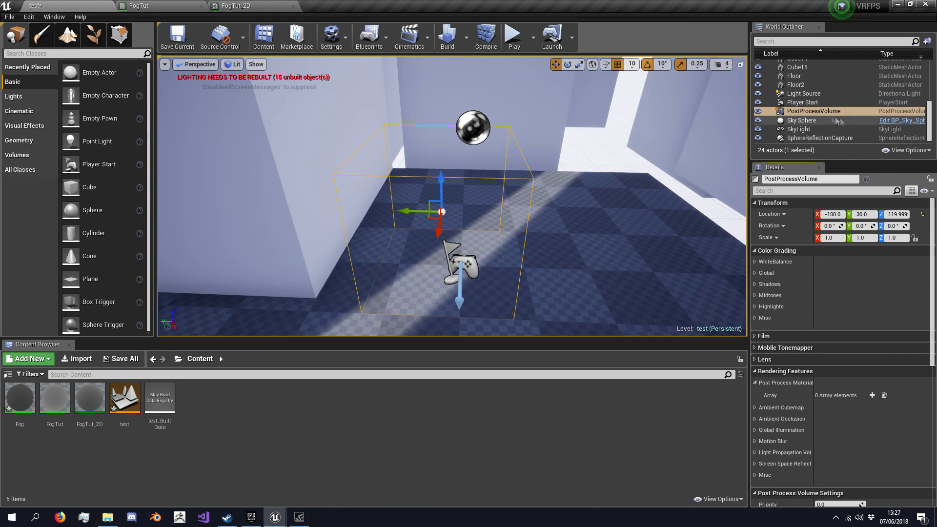
left_click(18, 154)
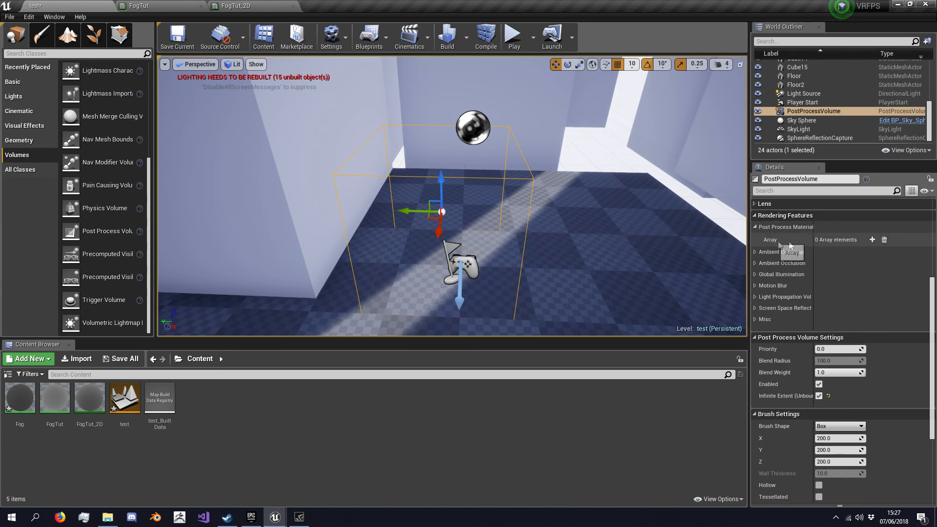
left_click(872, 240)
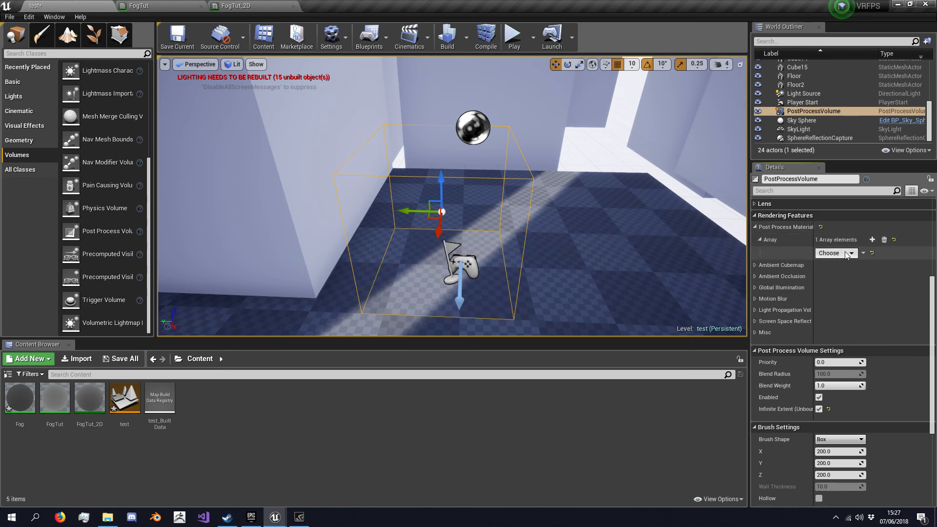
Step: Make the new entry an asset reference and list the materials available to assign
left_click(836, 253)
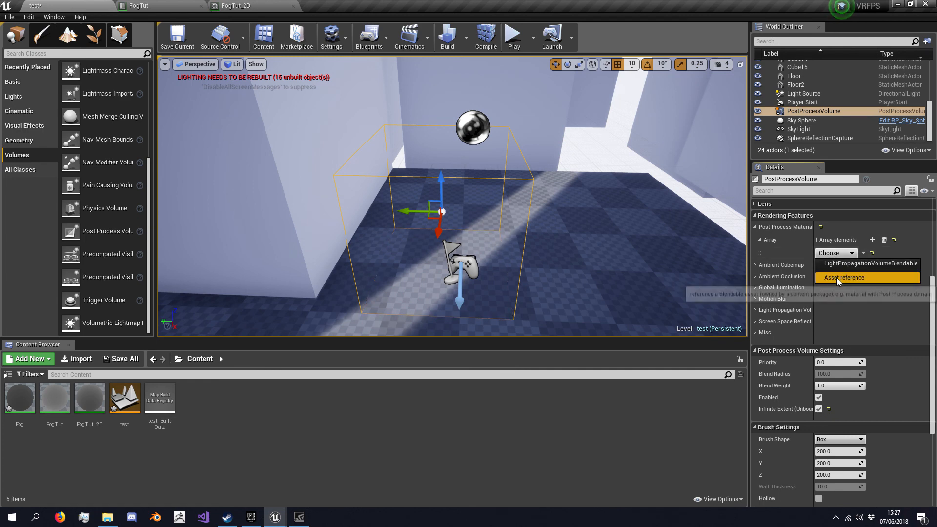
left_click(845, 277)
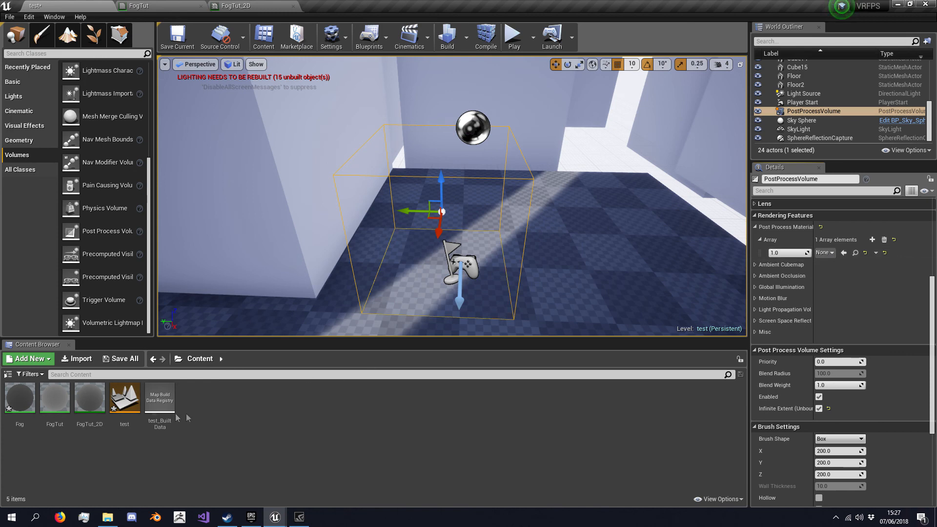
left_click(825, 252)
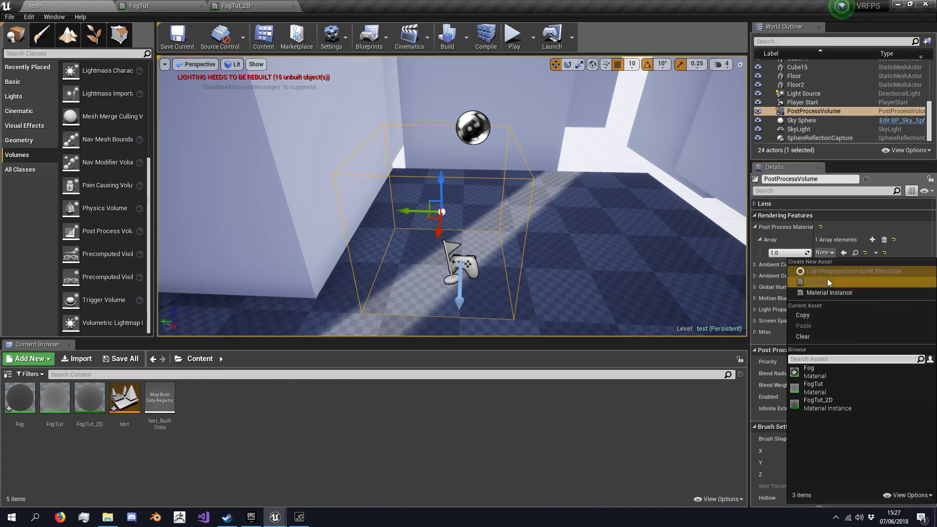